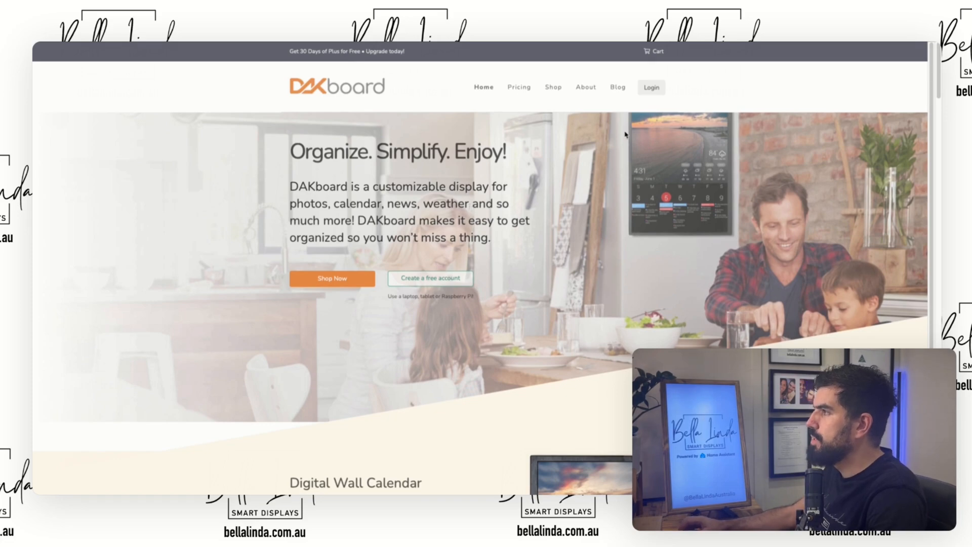
Sign in to DAKboard and land on the Screens dashboard listing the Grid screen
{"action": "left_click", "coordinate": [653, 87]}
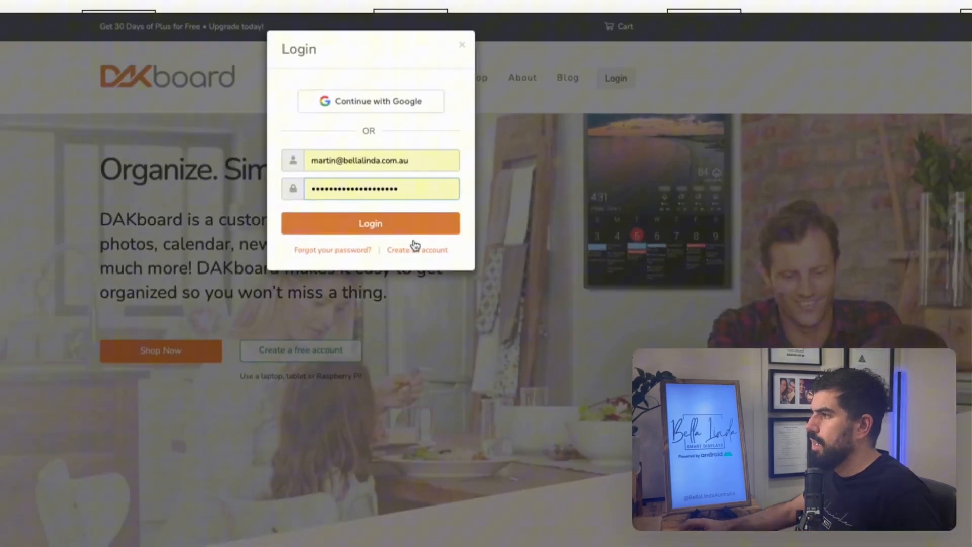
{"action": "left_click", "coordinate": [371, 223]}
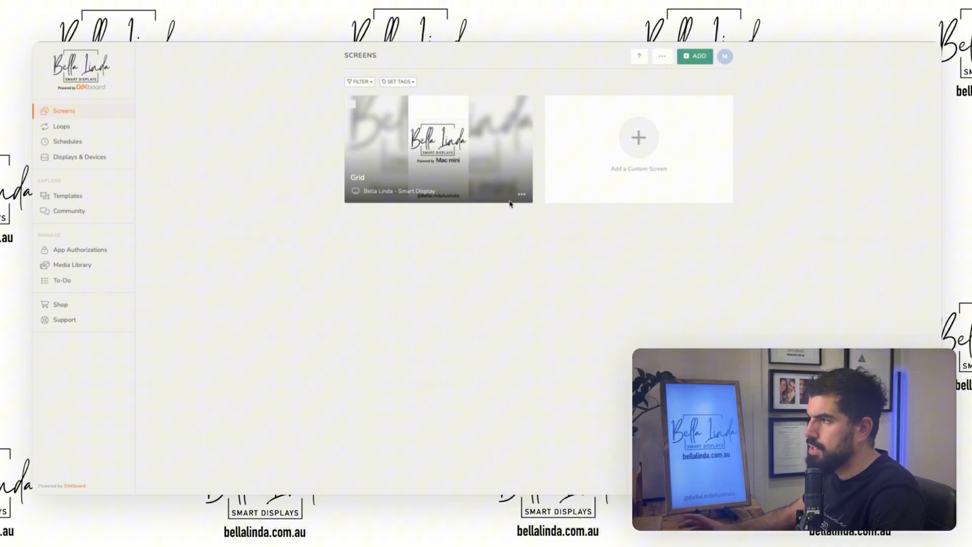
{"action": "mouse_move", "coordinate": [498, 164]}
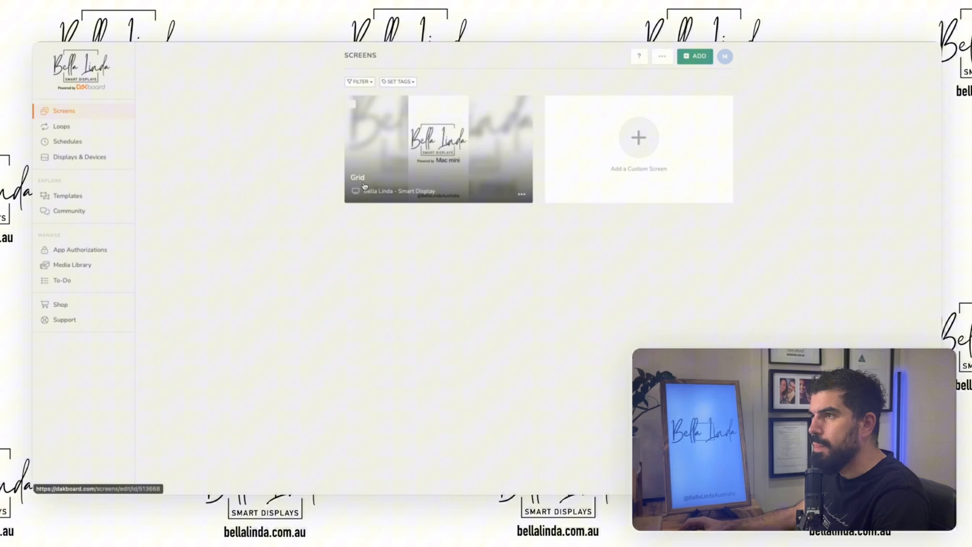
{"action": "mouse_move", "coordinate": [374, 167]}
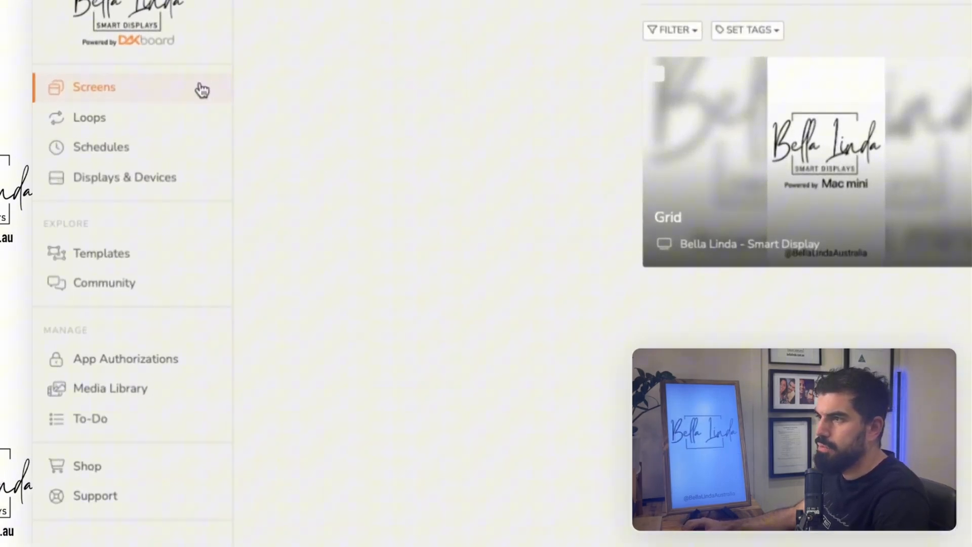
{"action": "mouse_move", "coordinate": [131, 268]}
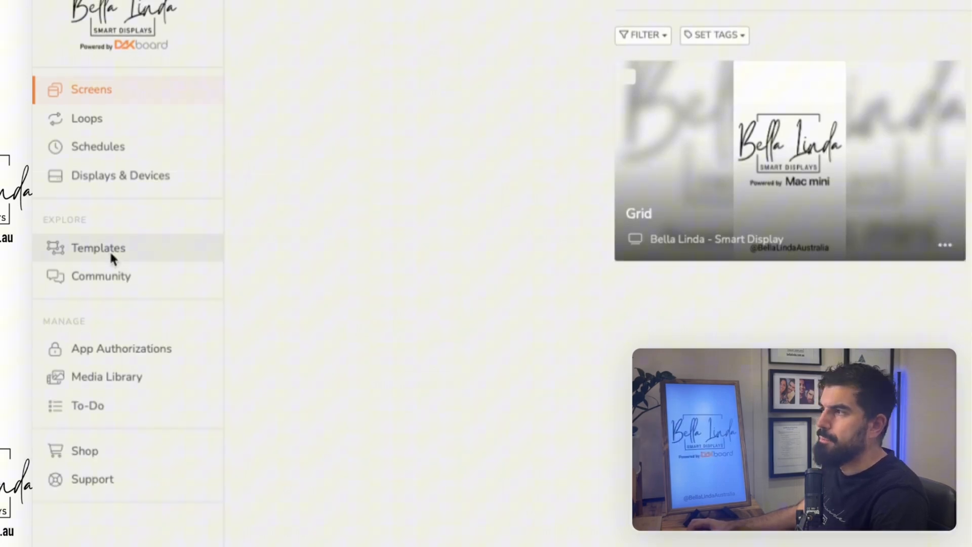
Show the Templates gallery with designs like Back To School and Beach with Agenda
{"action": "left_click", "coordinate": [99, 248]}
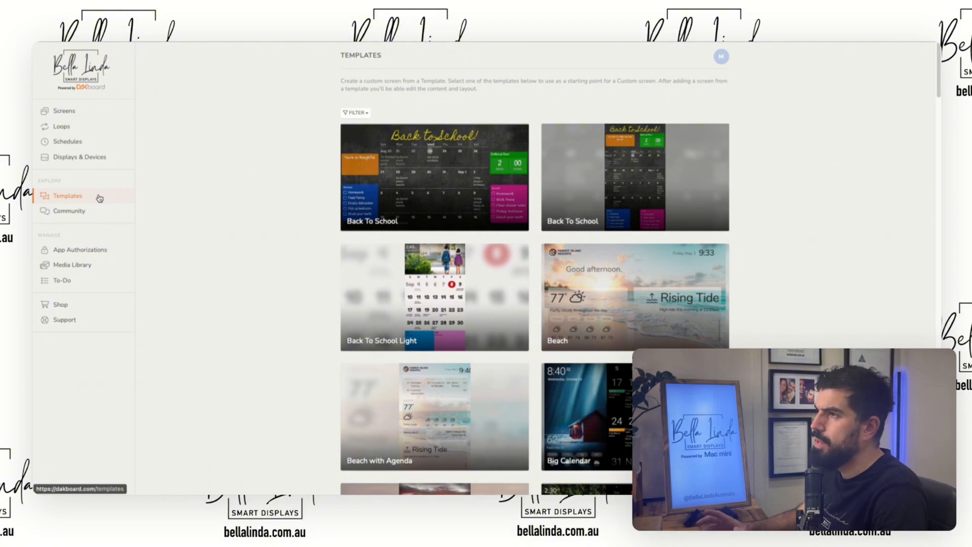
{"action": "mouse_move", "coordinate": [92, 118]}
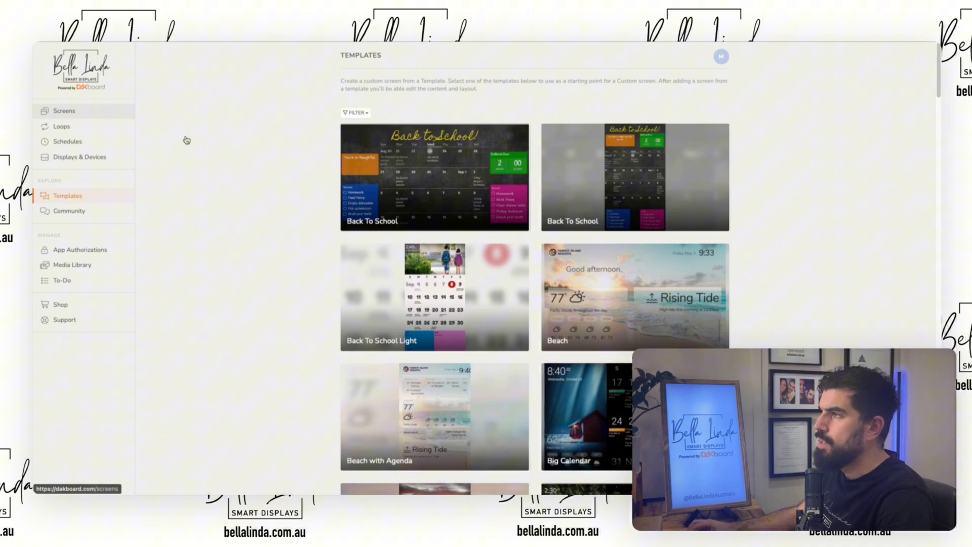
Return to the Screens dashboard showing only the Grid screen
{"action": "left_click", "coordinate": [63, 111]}
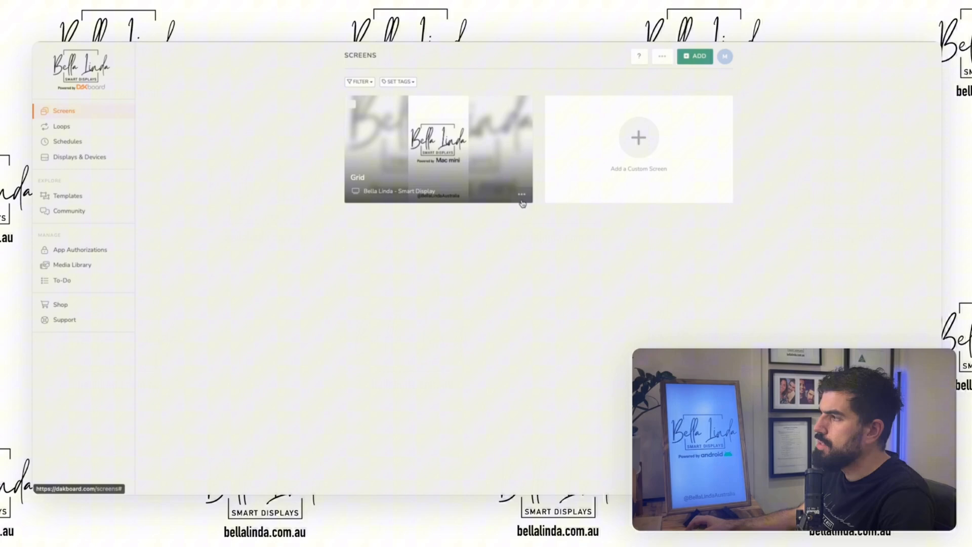
{"action": "left_click", "coordinate": [522, 193]}
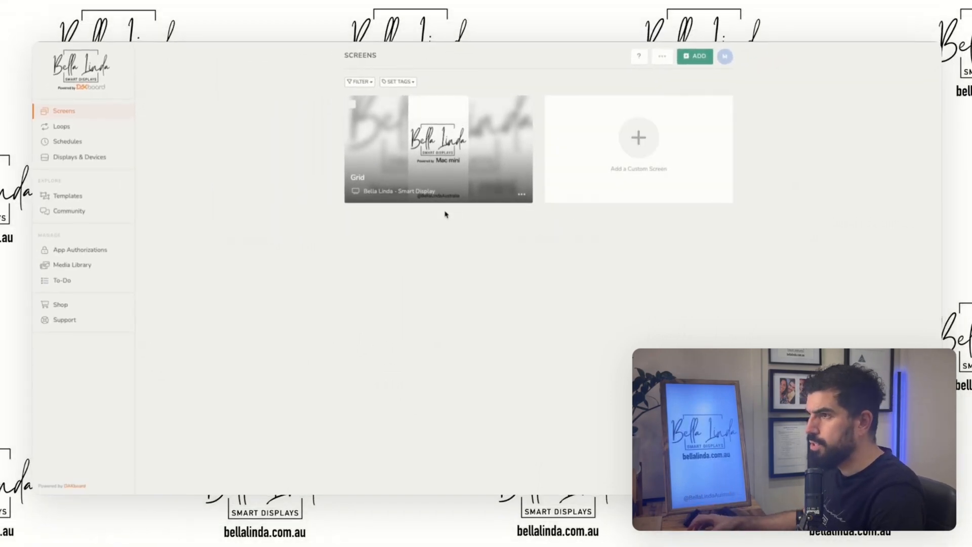
{"action": "mouse_move", "coordinate": [154, 197]}
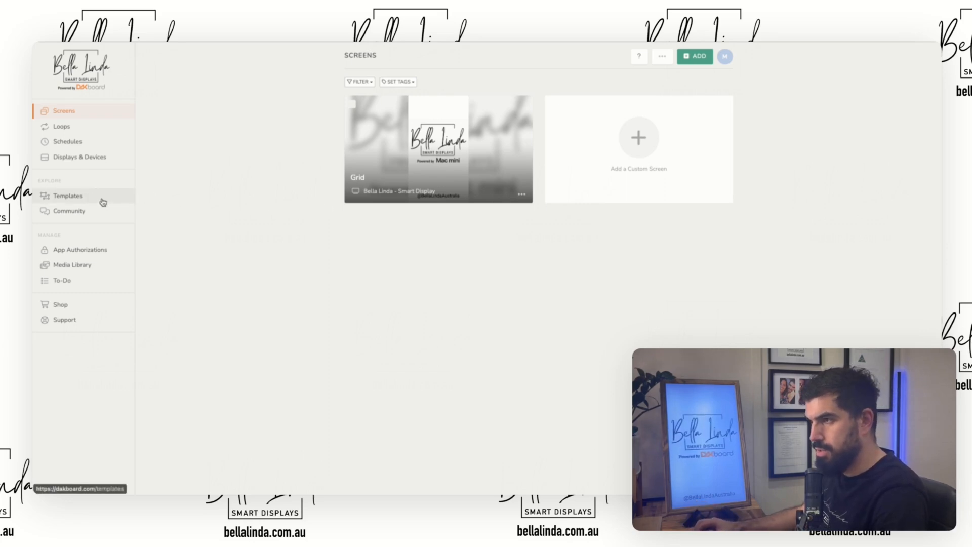
Browse the Templates gallery down past Big Calendar and Night to the Photo Frame template
{"action": "left_click", "coordinate": [67, 195]}
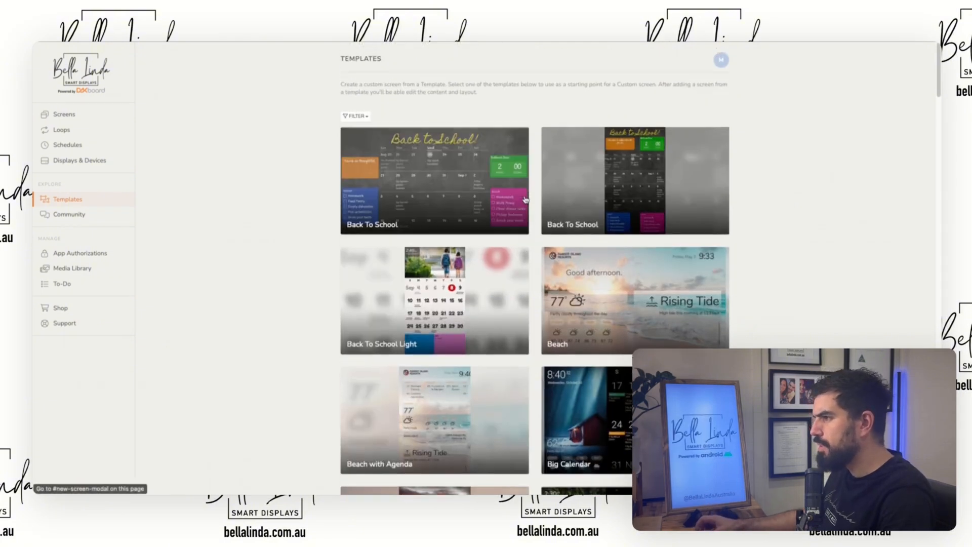
{"action": "scroll", "scroll_direction": "down", "scroll_amount": 3}
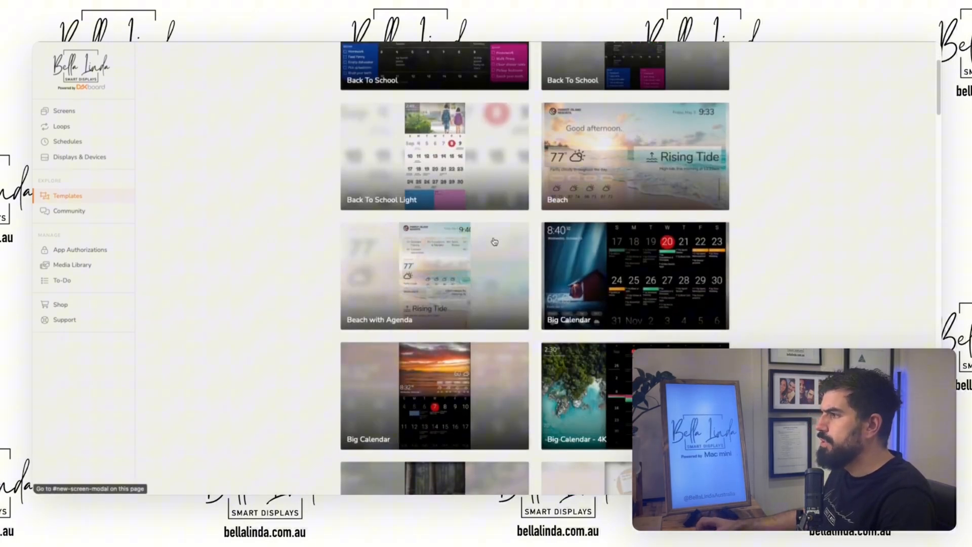
{"action": "scroll", "scroll_direction": "down", "scroll_amount": 3}
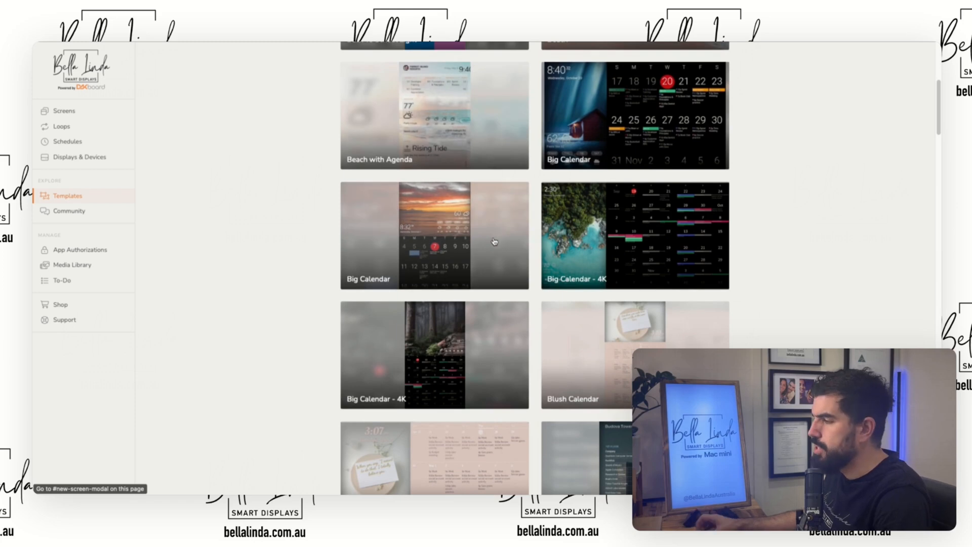
{"action": "scroll", "scroll_direction": "down", "scroll_amount": 3}
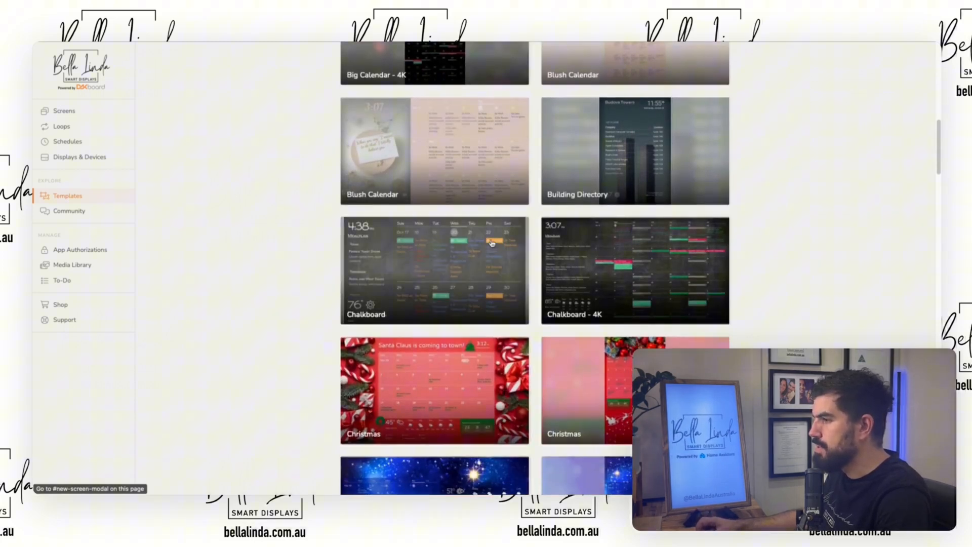
{"action": "scroll", "scroll_direction": "down", "scroll_amount": 3}
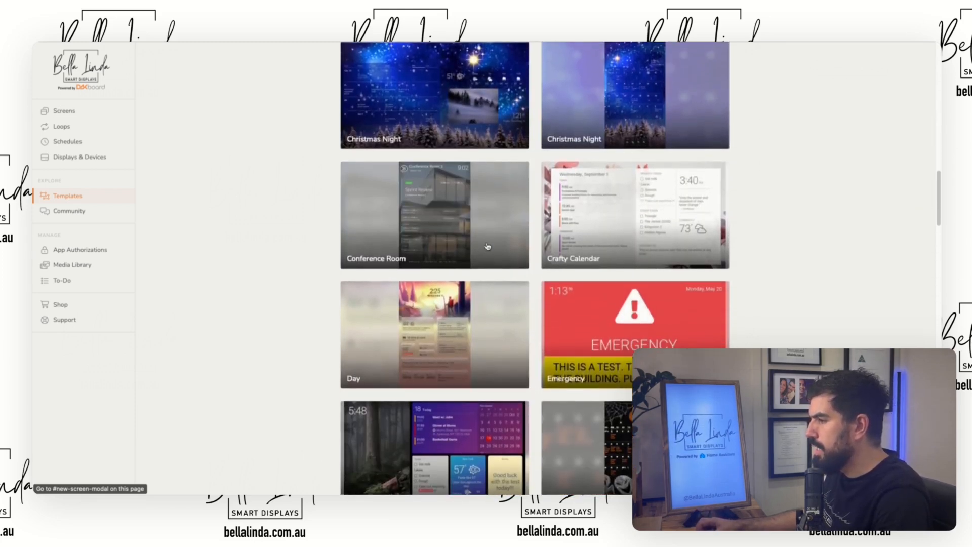
{"action": "scroll", "scroll_direction": "down", "scroll_amount": 3}
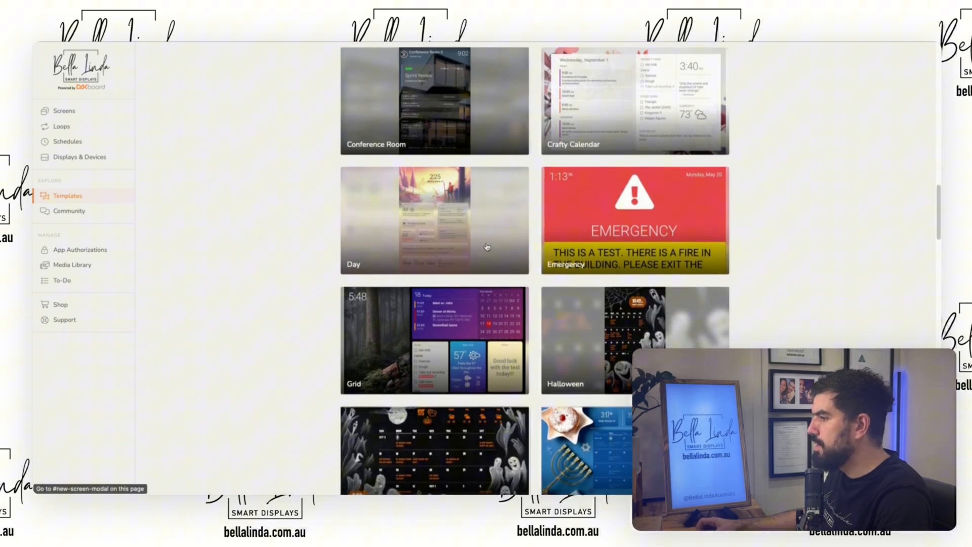
{"action": "scroll", "scroll_direction": "down", "scroll_amount": 3}
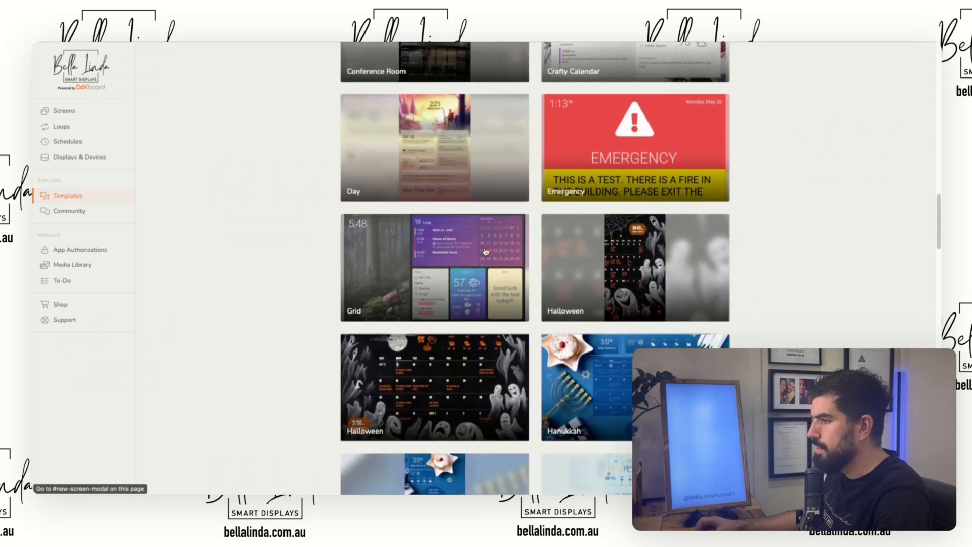
{"action": "scroll", "scroll_direction": "down", "scroll_amount": 3}
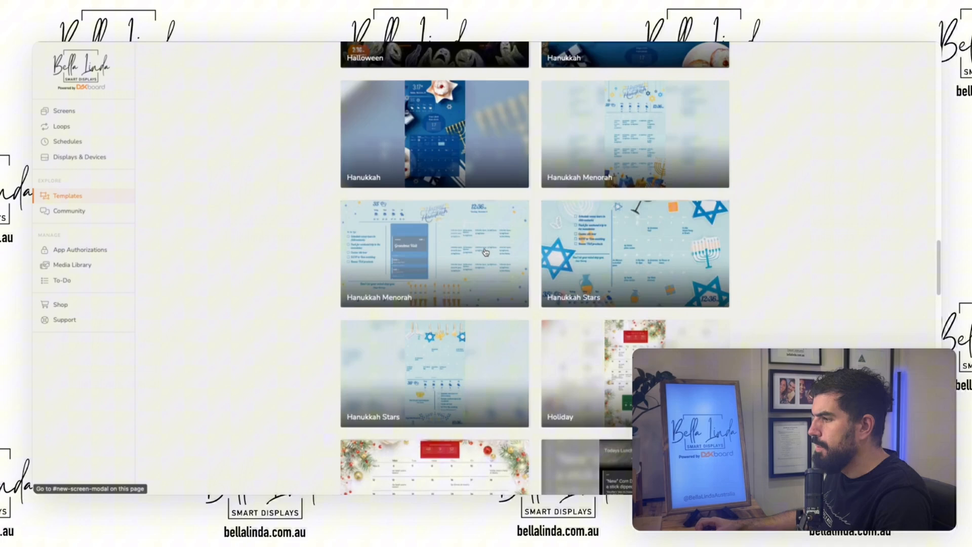
{"action": "scroll", "scroll_direction": "down", "scroll_amount": 3}
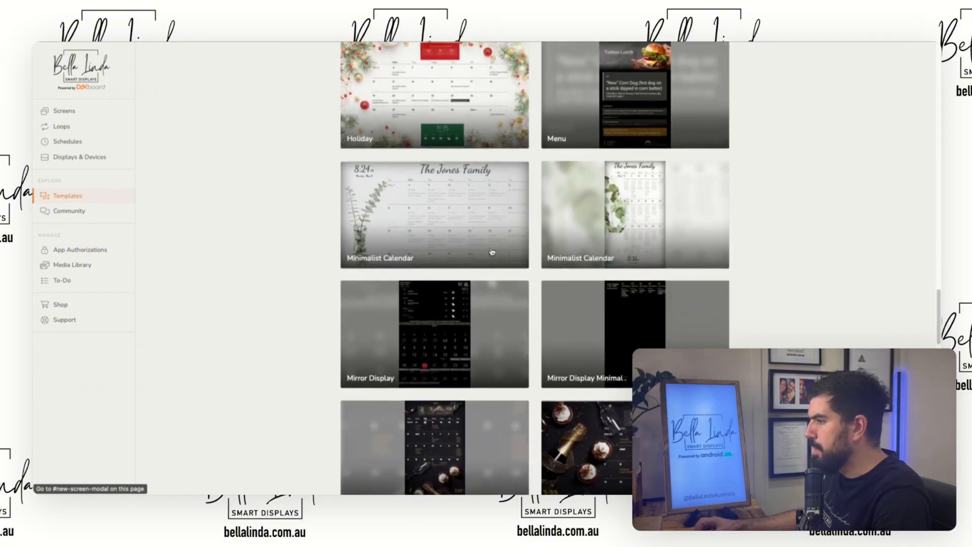
{"action": "scroll", "scroll_direction": "down", "scroll_amount": 3}
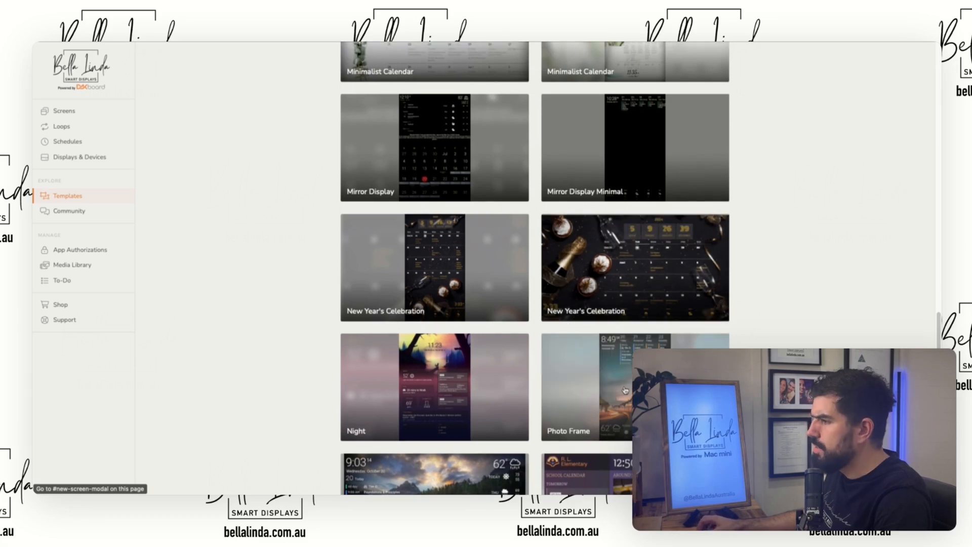
Create a new screen from the Photo Frame template and open it in the editor
{"action": "left_click", "coordinate": [616, 383]}
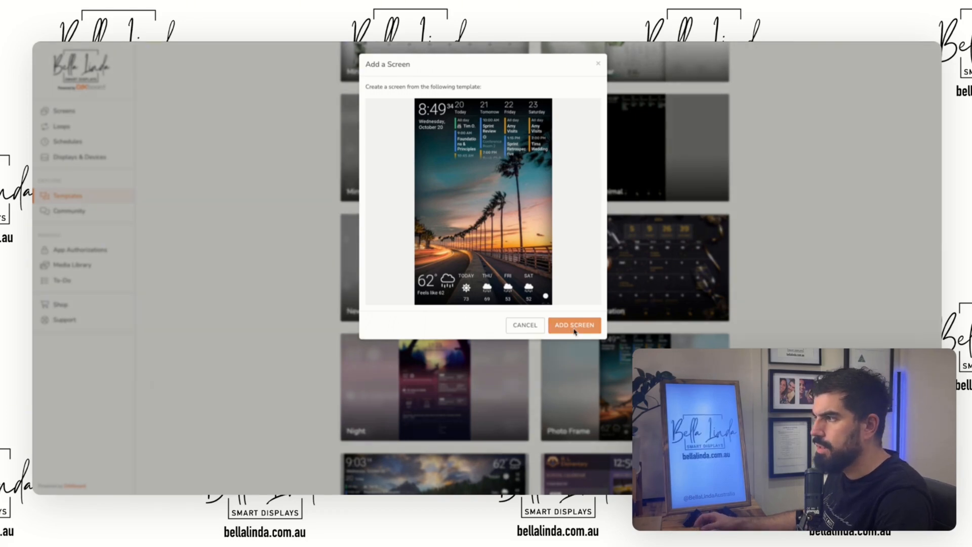
{"action": "left_click", "coordinate": [575, 325]}
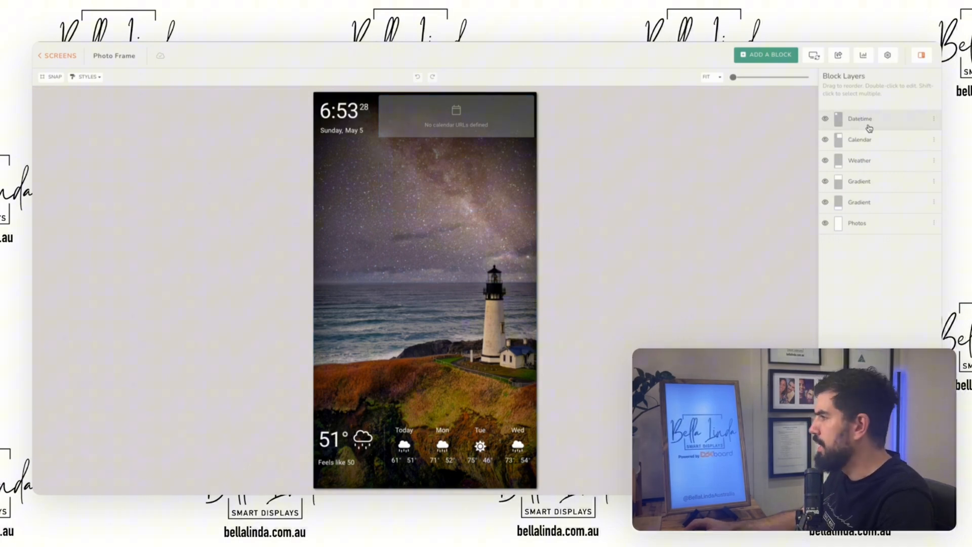
Make the calendar block show Holidays in Australia and the personal Google calendar
{"action": "left_click", "coordinate": [860, 139]}
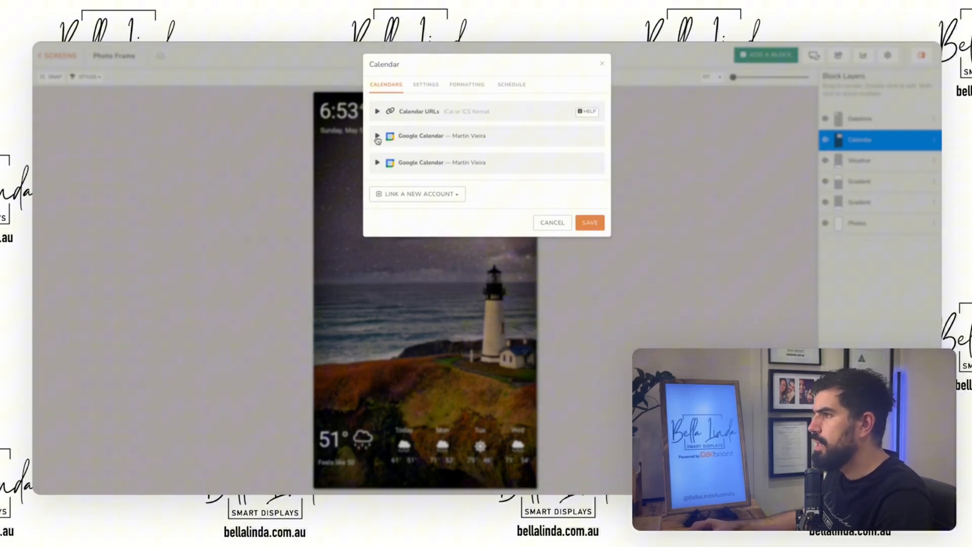
{"action": "left_click", "coordinate": [377, 136]}
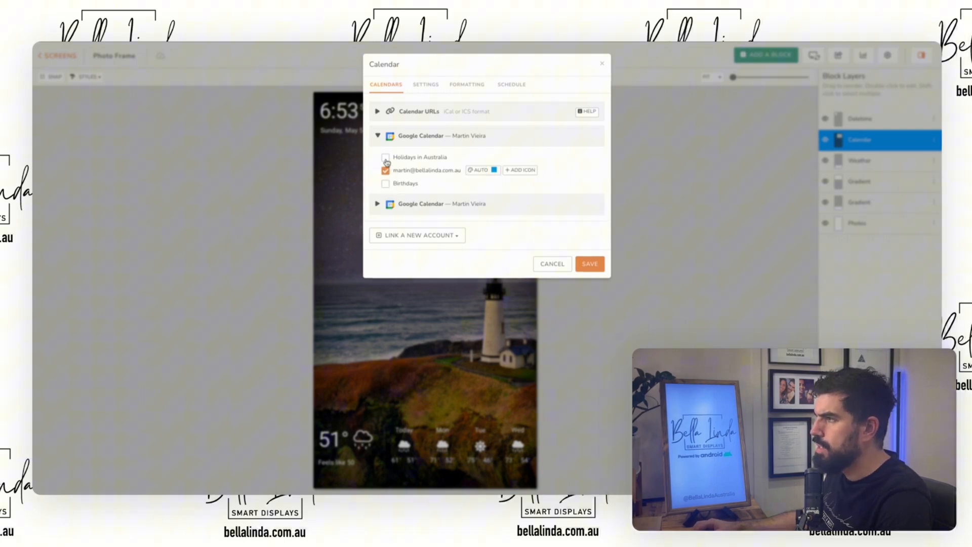
{"action": "left_click", "coordinate": [385, 157]}
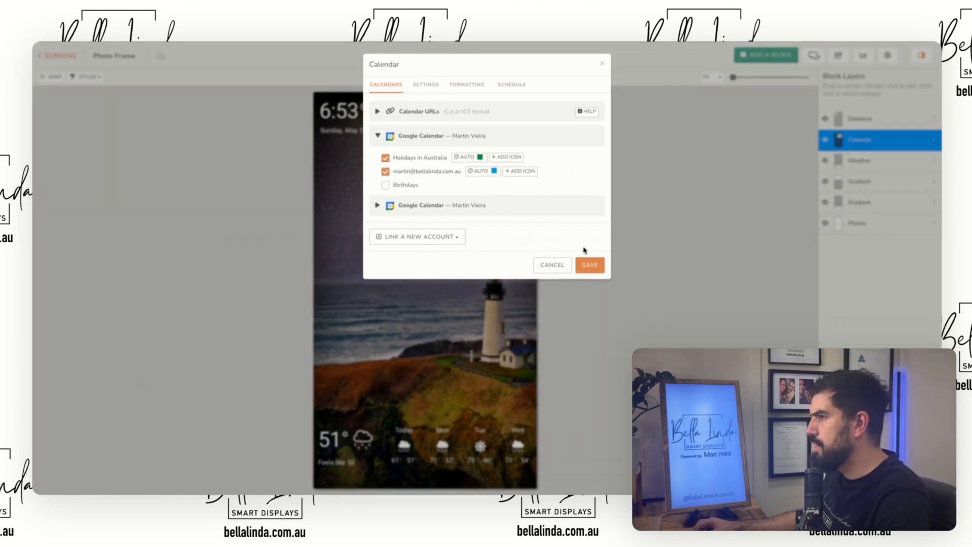
{"action": "left_click", "coordinate": [590, 265]}
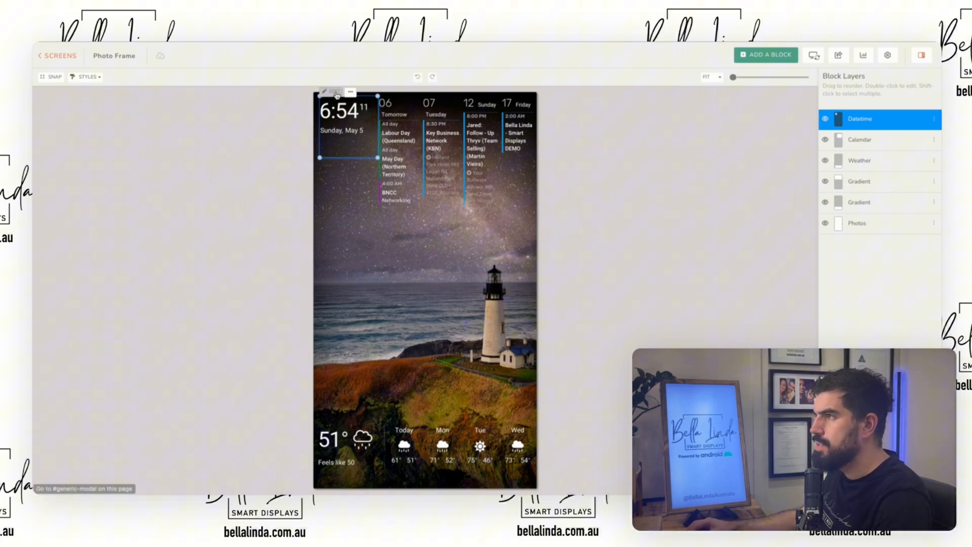
Set the Datetime block to Australia/Brisbane time with the 'Sunday, 5 May' date format
{"action": "left_click", "coordinate": [328, 92]}
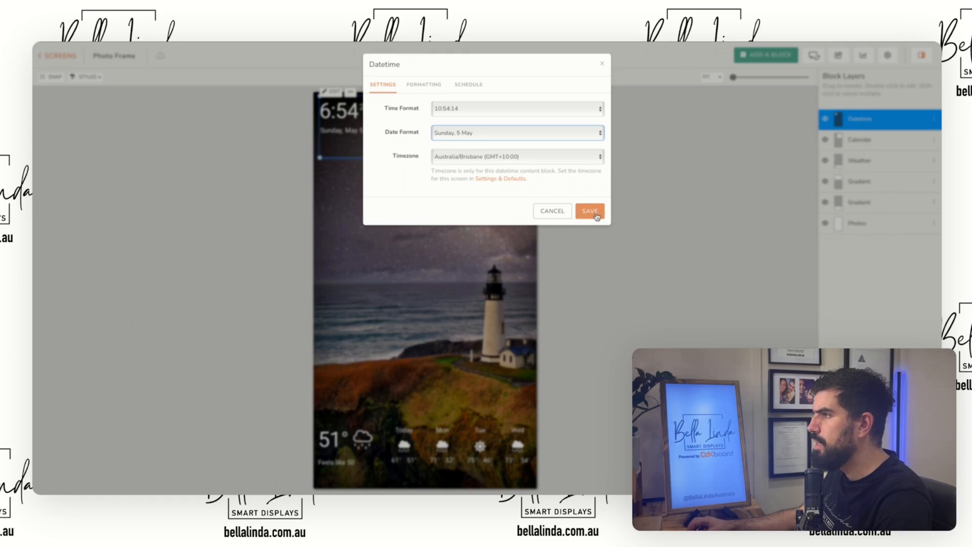
{"action": "left_click", "coordinate": [590, 211]}
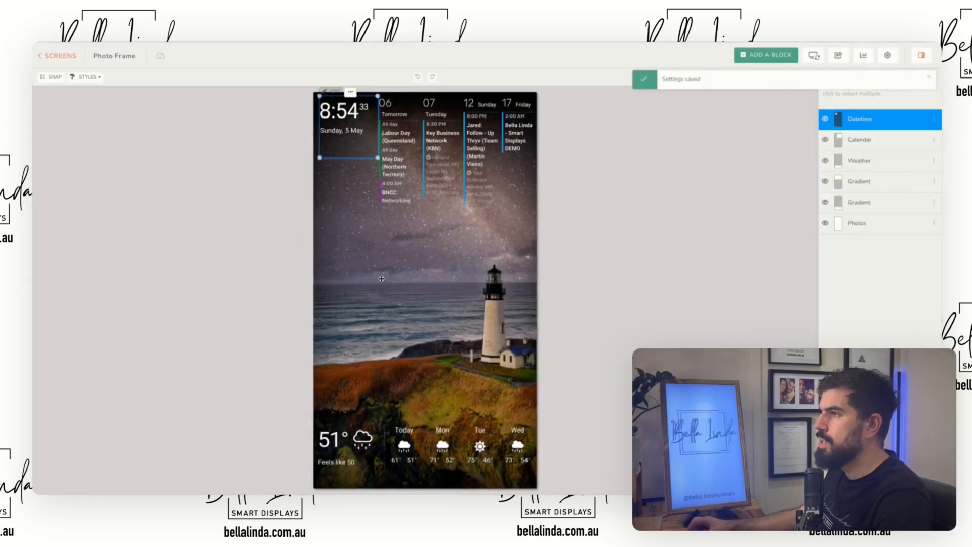
{"action": "left_click", "coordinate": [859, 160]}
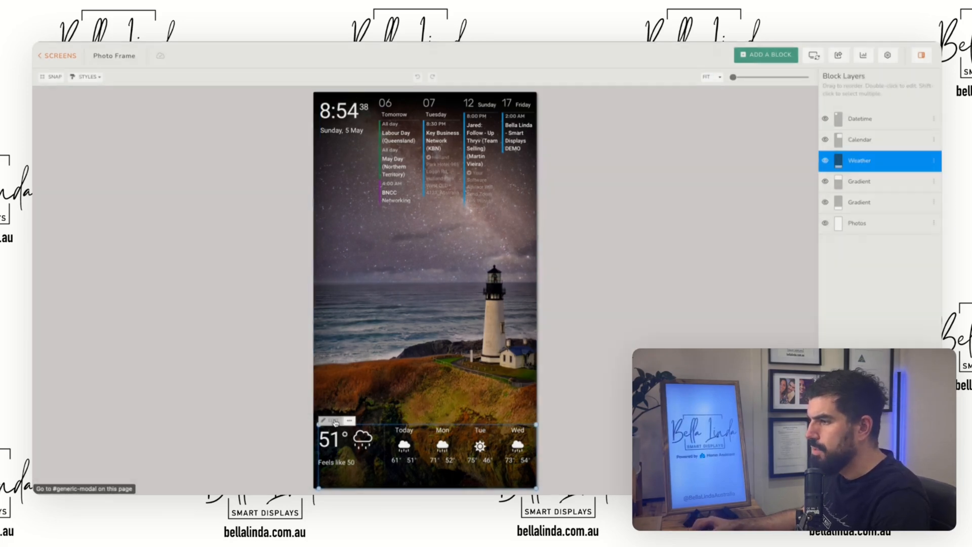
Set the weather block to Keperra, Queensland, Australia with temperatures in Celsius
{"action": "left_click", "coordinate": [324, 420]}
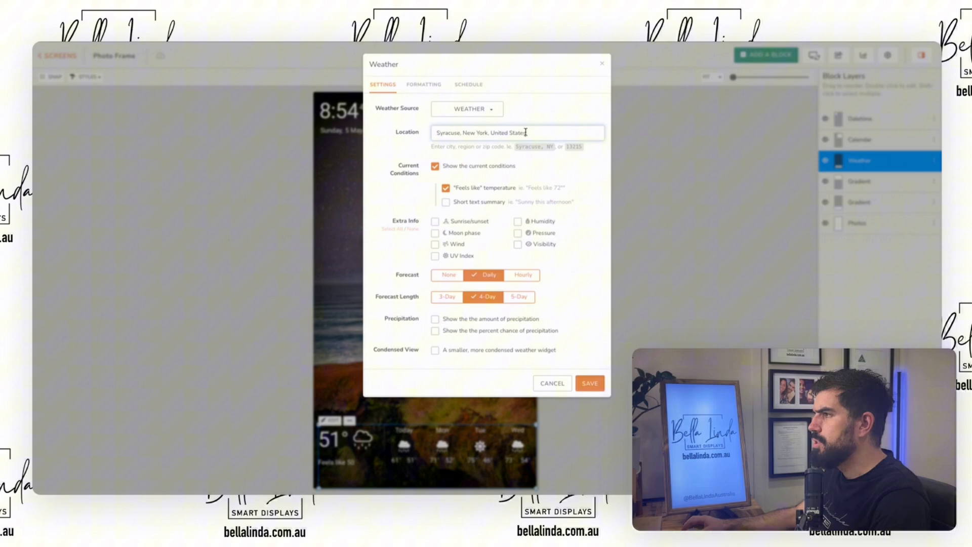
{"action": "type", "text": "keperra"}
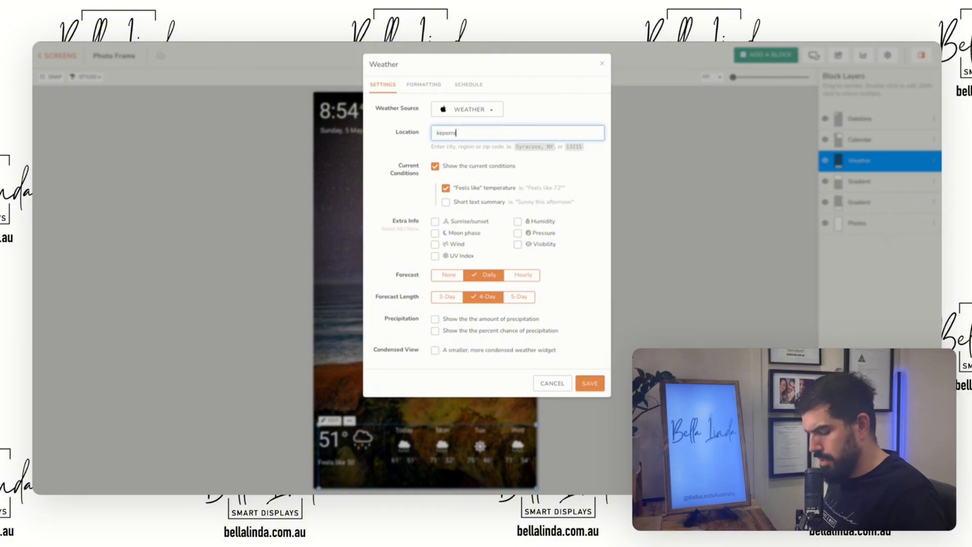
{"action": "type", "text": "Keperra, Queensland, Australia"}
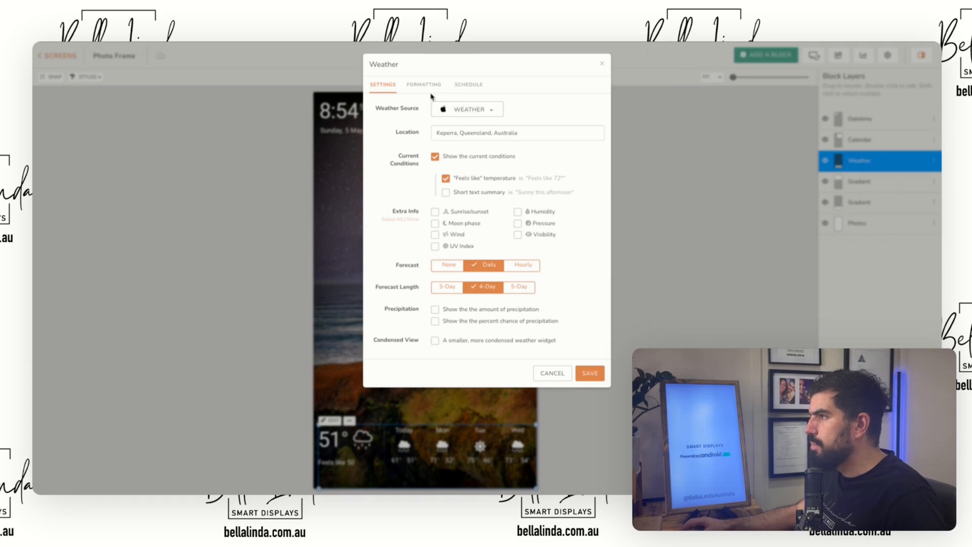
{"action": "left_click", "coordinate": [423, 85]}
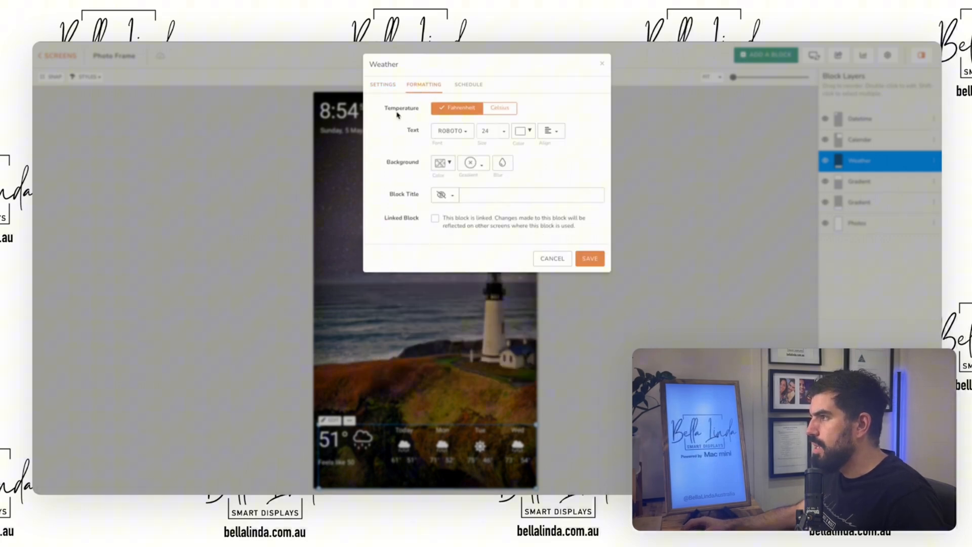
{"action": "left_click", "coordinate": [500, 107]}
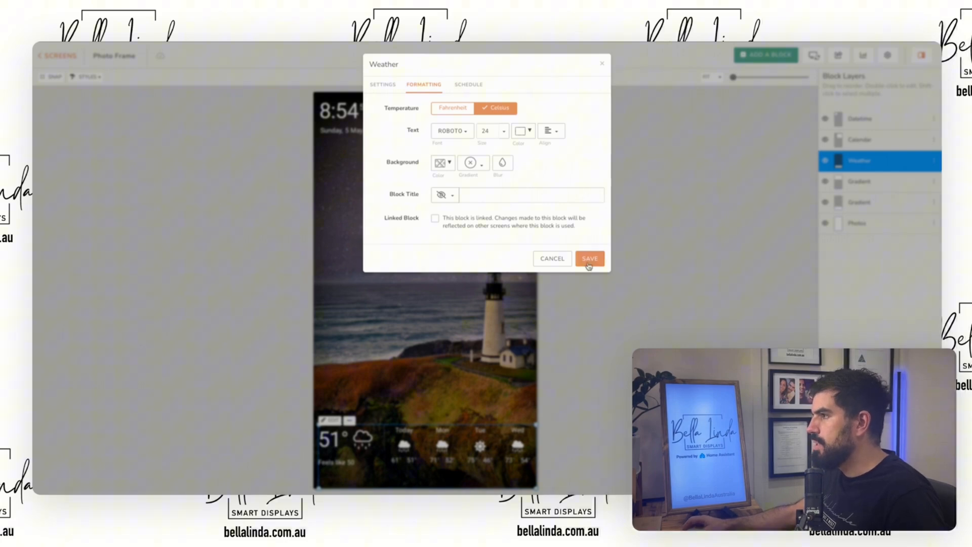
{"action": "left_click", "coordinate": [590, 258]}
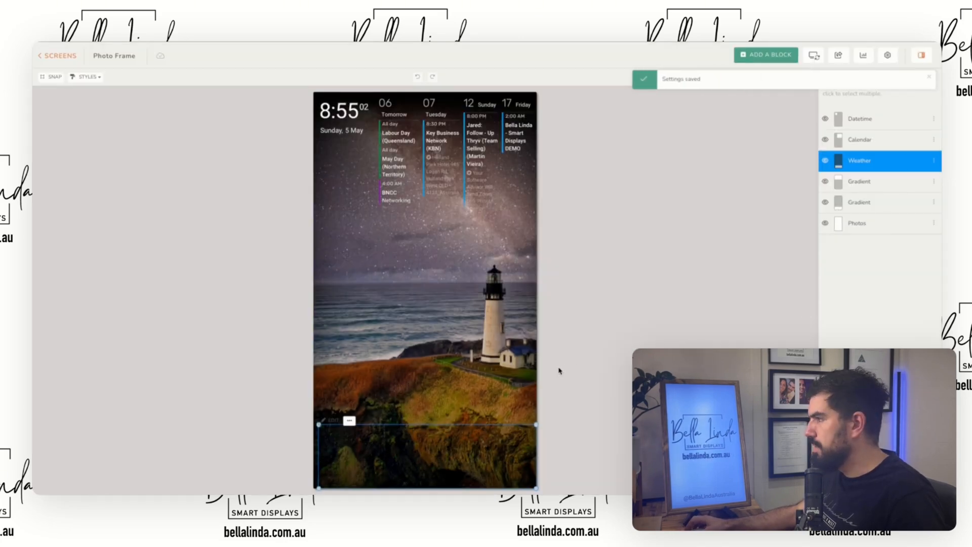
{"action": "left_click", "coordinate": [857, 223]}
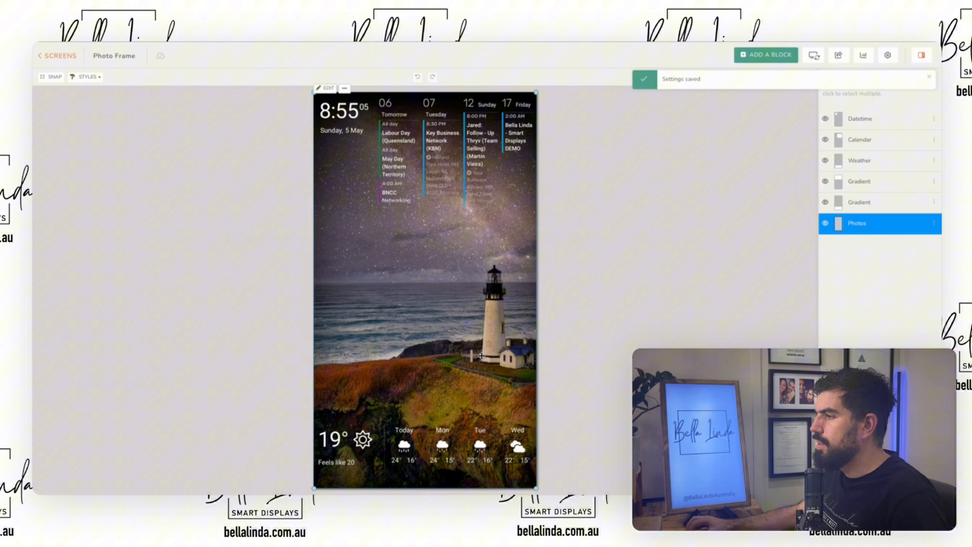
{"action": "left_click", "coordinate": [857, 223]}
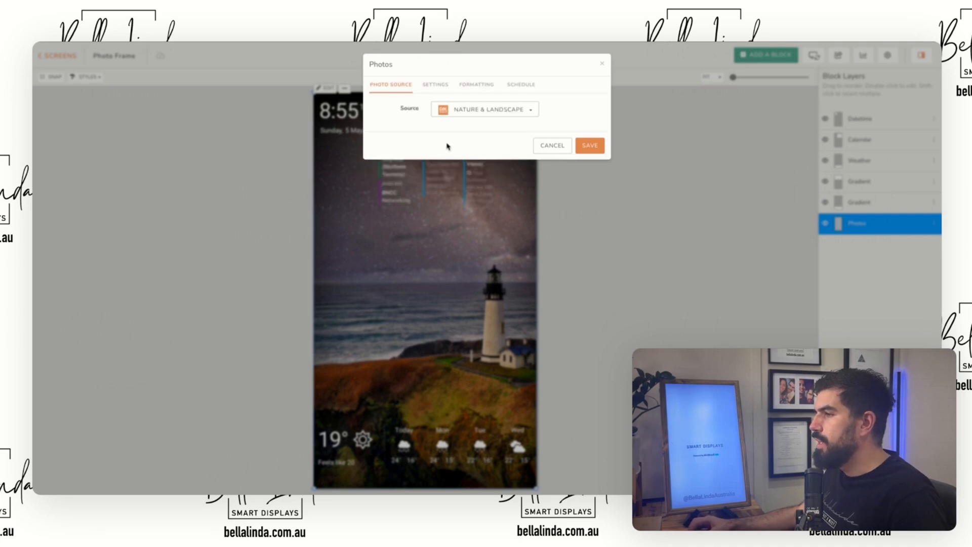
Make the photos block pull Unsplash images for the keywords 'Puppies, cats'
{"action": "left_click", "coordinate": [501, 109]}
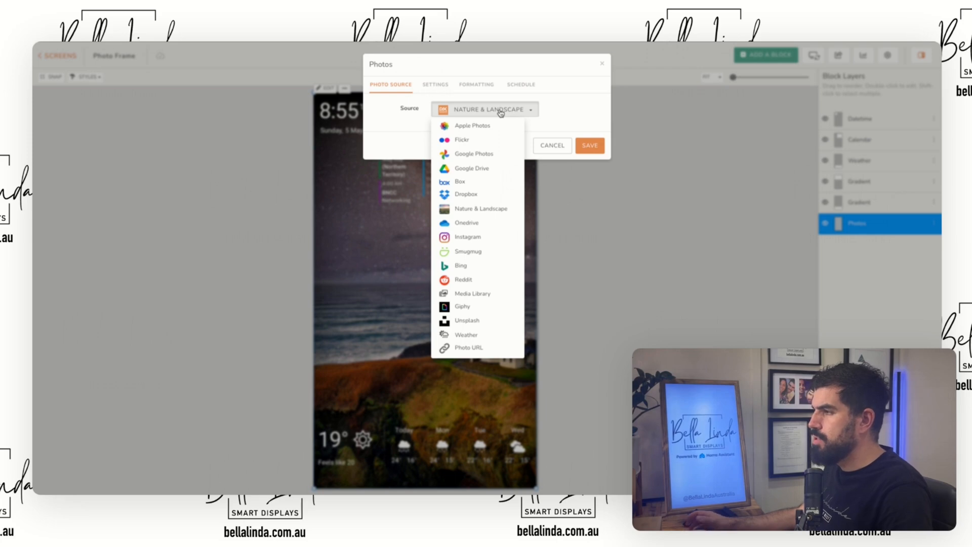
{"action": "mouse_move", "coordinate": [476, 119]}
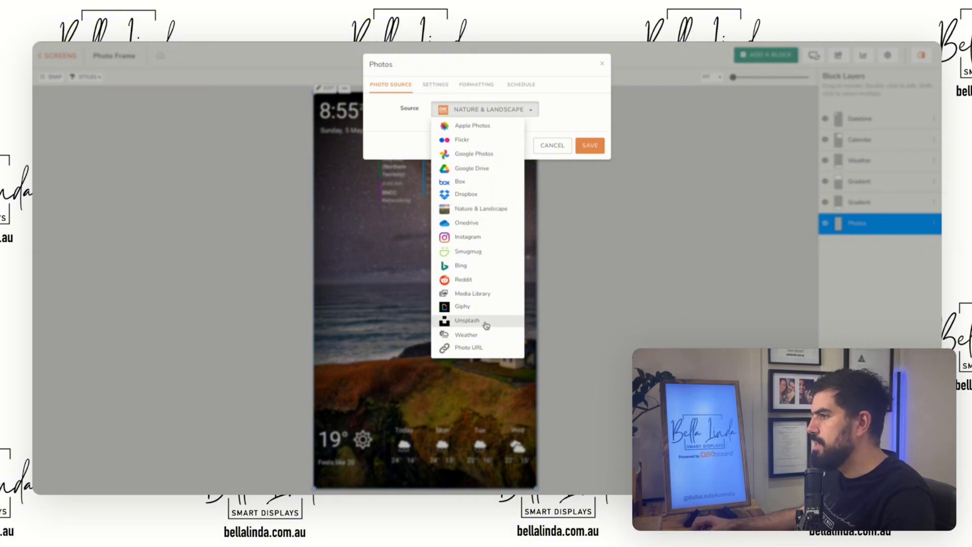
{"action": "left_click", "coordinate": [467, 320]}
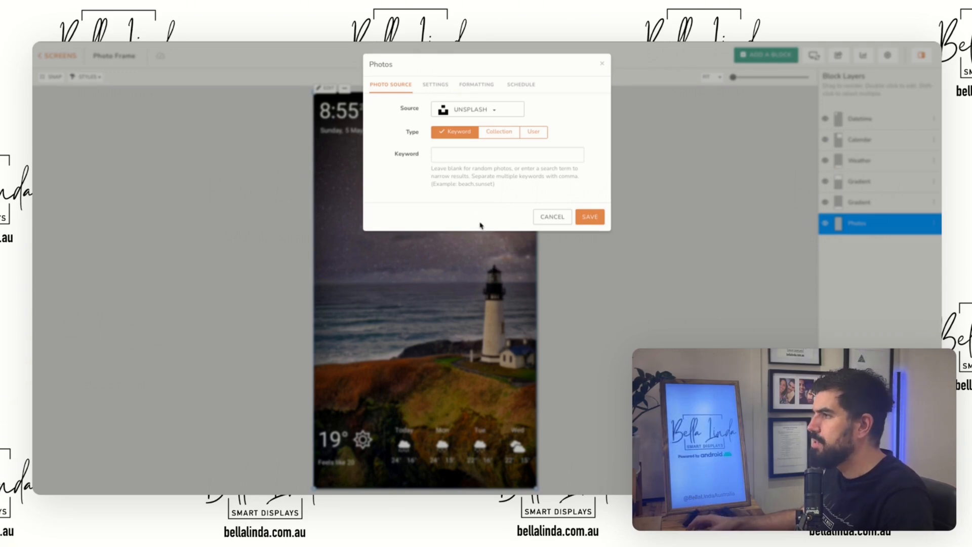
{"action": "left_click", "coordinate": [508, 154]}
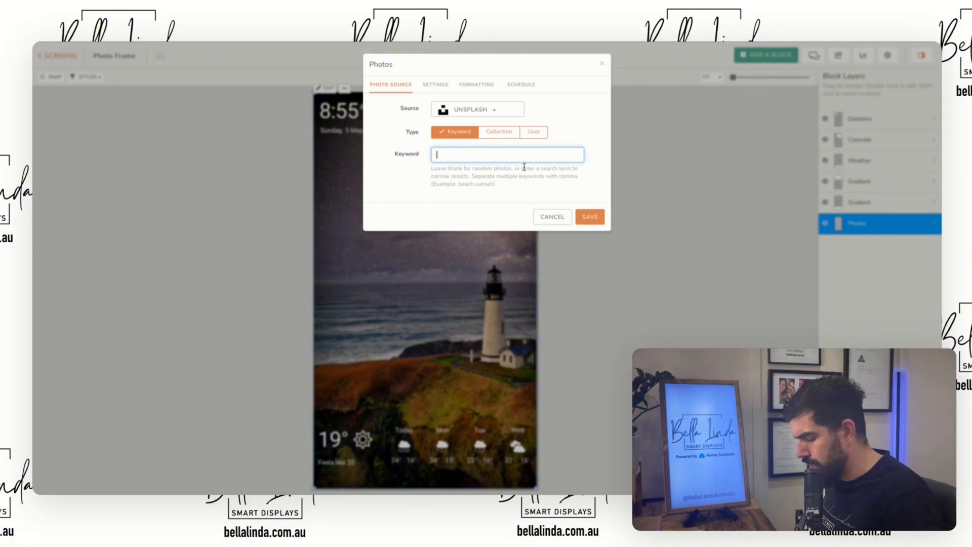
{"action": "type", "text": "Ph"}
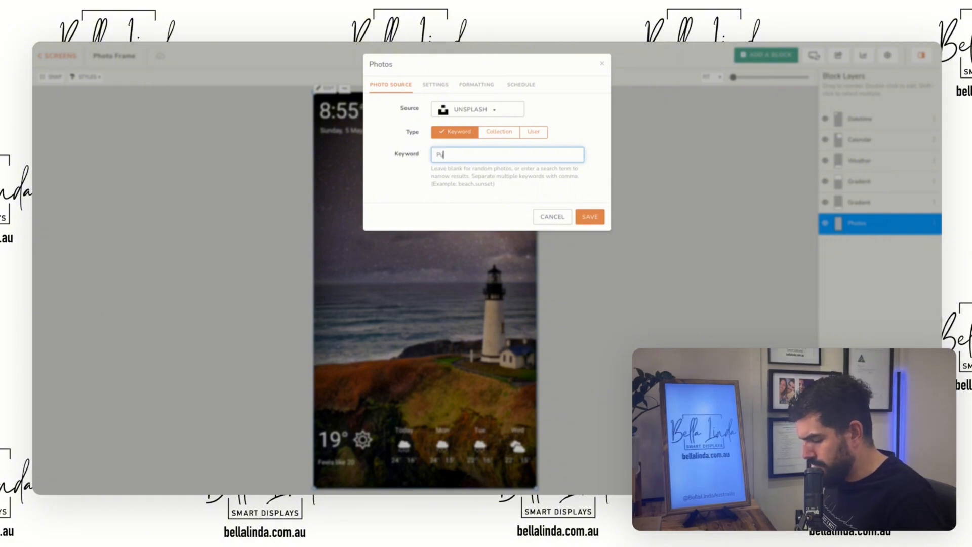
{"action": "type", "text": "Puppies, c"}
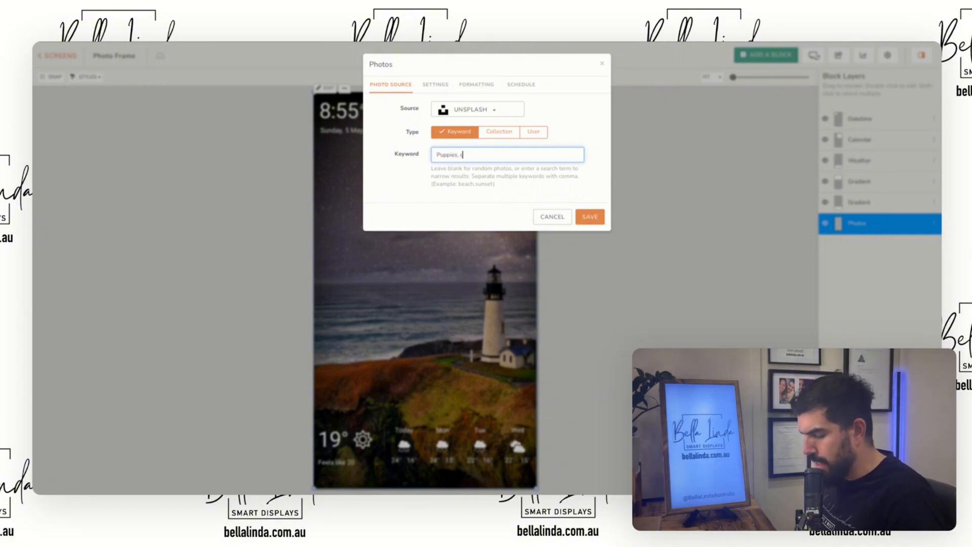
{"action": "type", "text": "ats"}
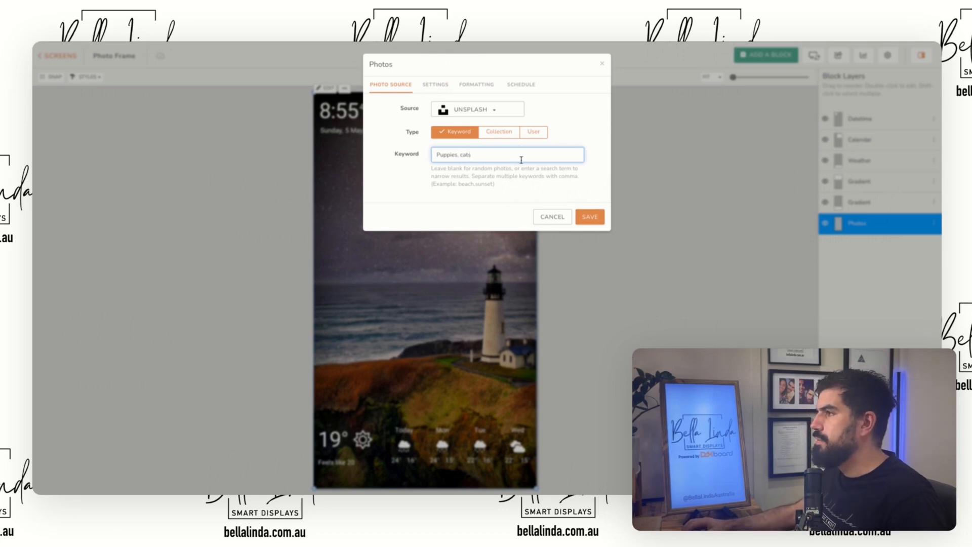
{"action": "left_click", "coordinate": [590, 217]}
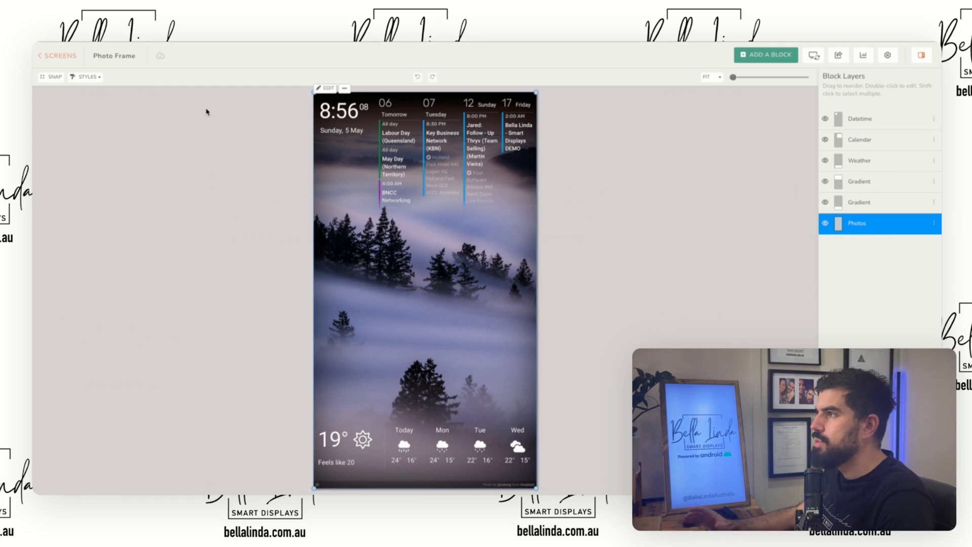
Assign the Photo Frame screen to the Bella Linda Smart Display from the Screens list
{"action": "left_click", "coordinate": [57, 54]}
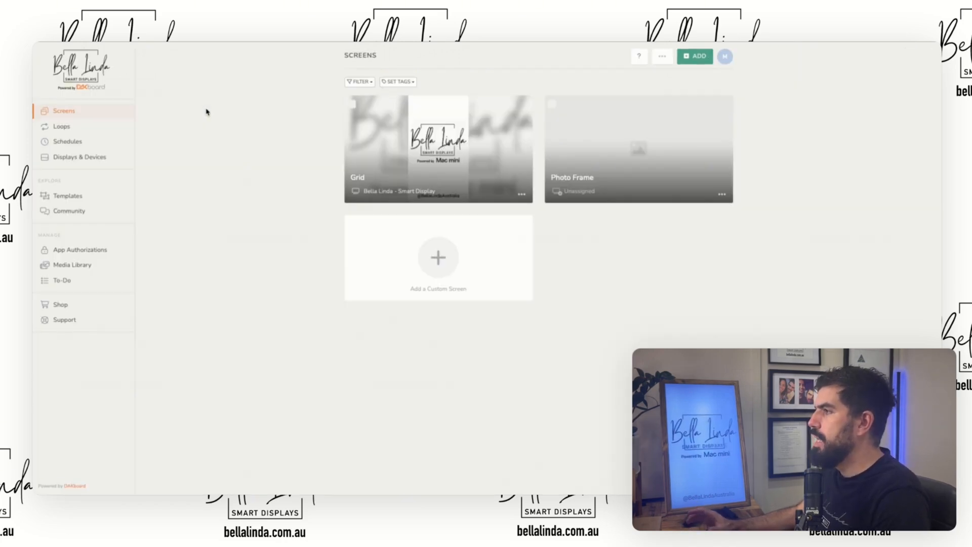
{"action": "mouse_move", "coordinate": [640, 153]}
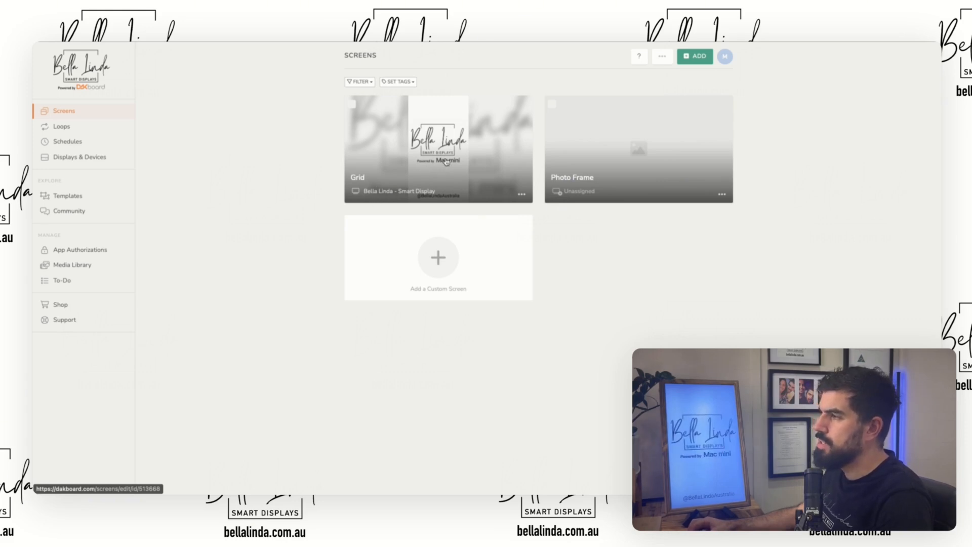
{"action": "mouse_move", "coordinate": [464, 186]}
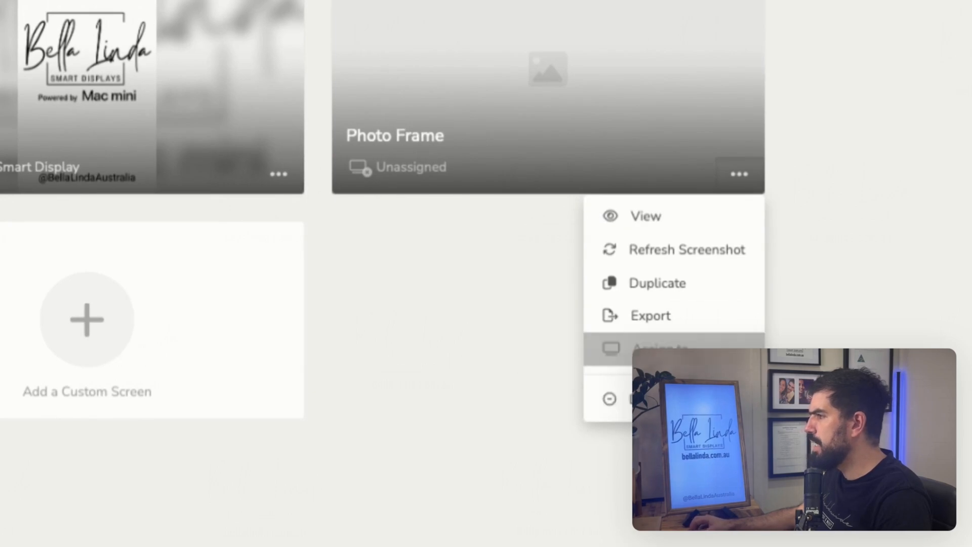
{"action": "left_click", "coordinate": [656, 349]}
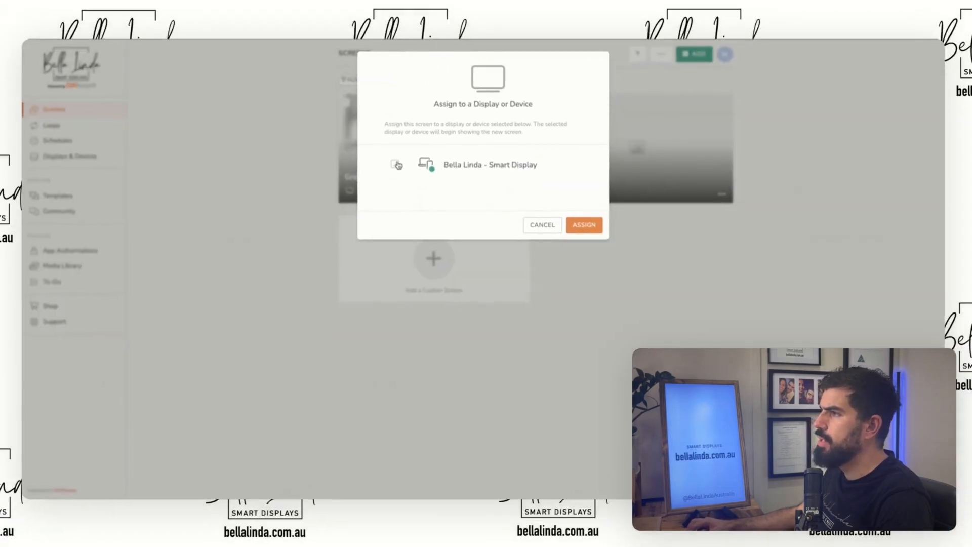
{"action": "left_click", "coordinate": [397, 164]}
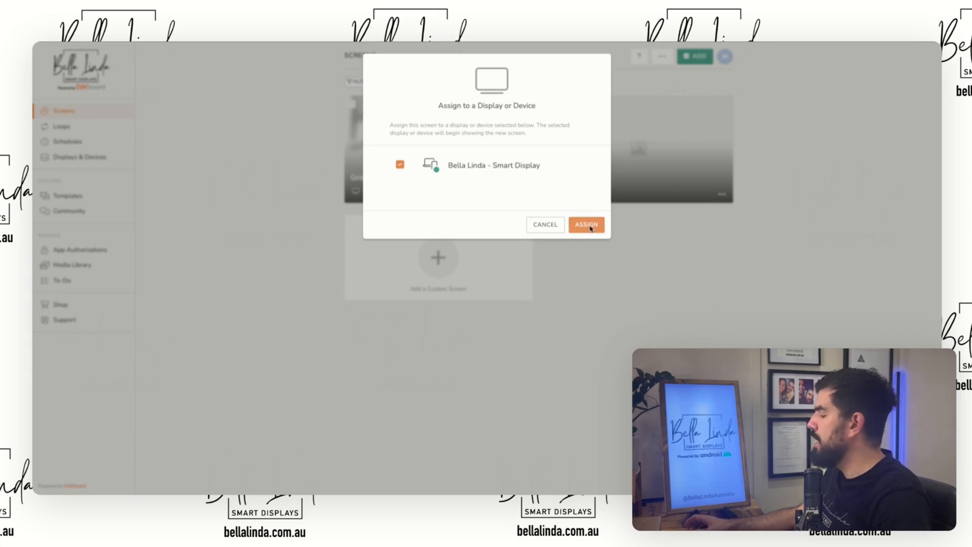
{"action": "left_click", "coordinate": [587, 223]}
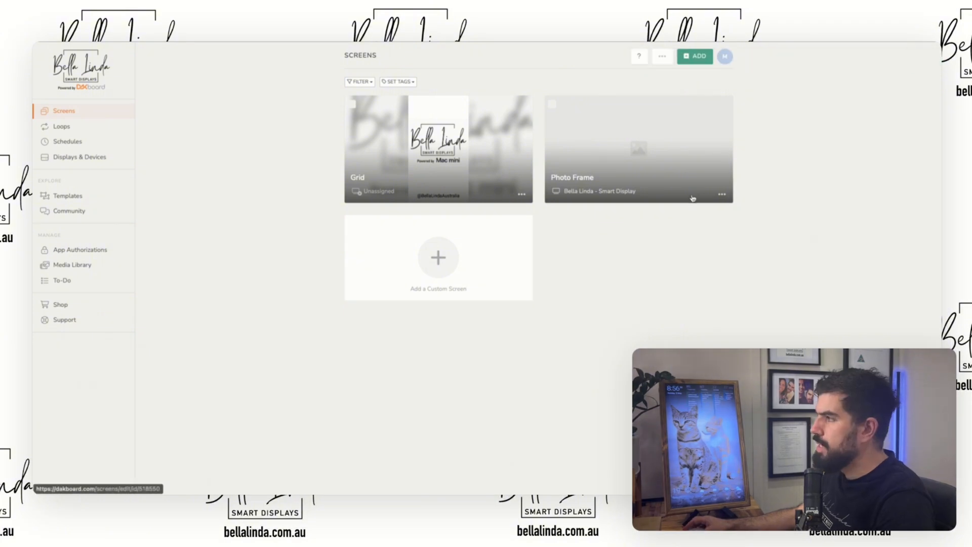
{"action": "mouse_move", "coordinate": [635, 161]}
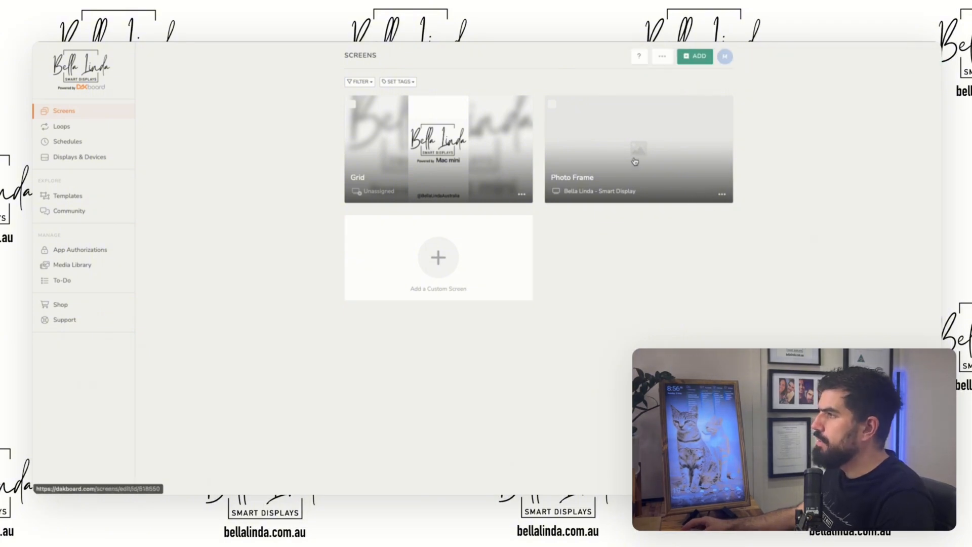
Set the Photos block to change the cat photo every 30 seconds and save
{"action": "left_click", "coordinate": [635, 160]}
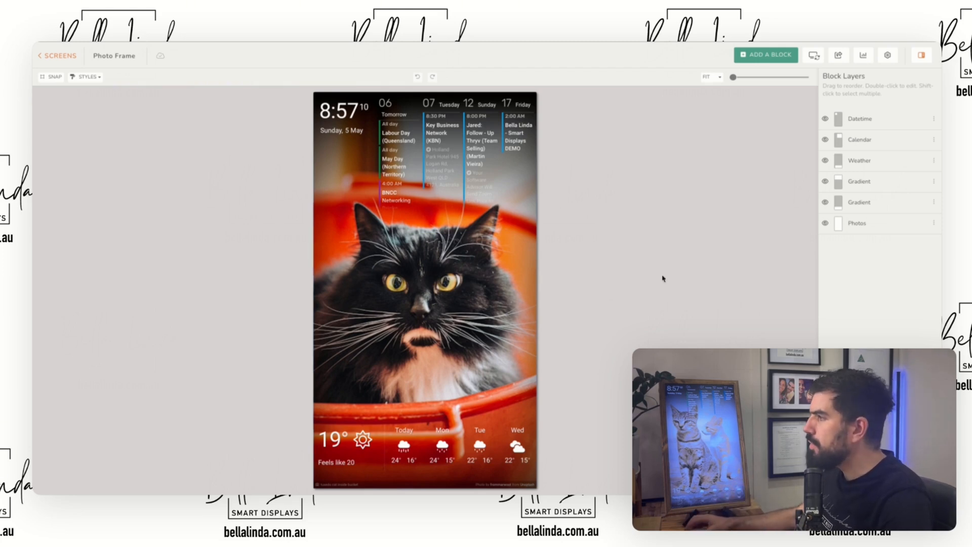
{"action": "left_click", "coordinate": [857, 223]}
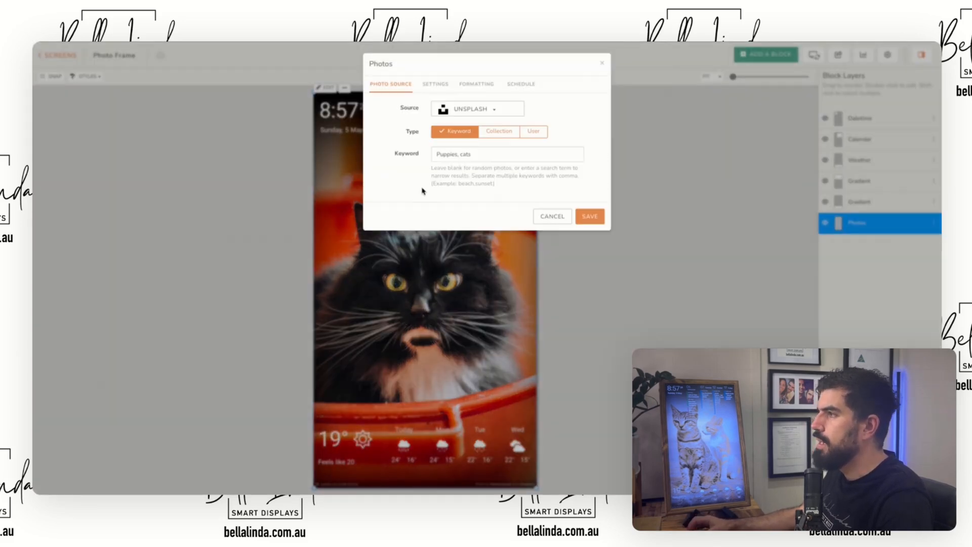
{"action": "left_click", "coordinate": [436, 84]}
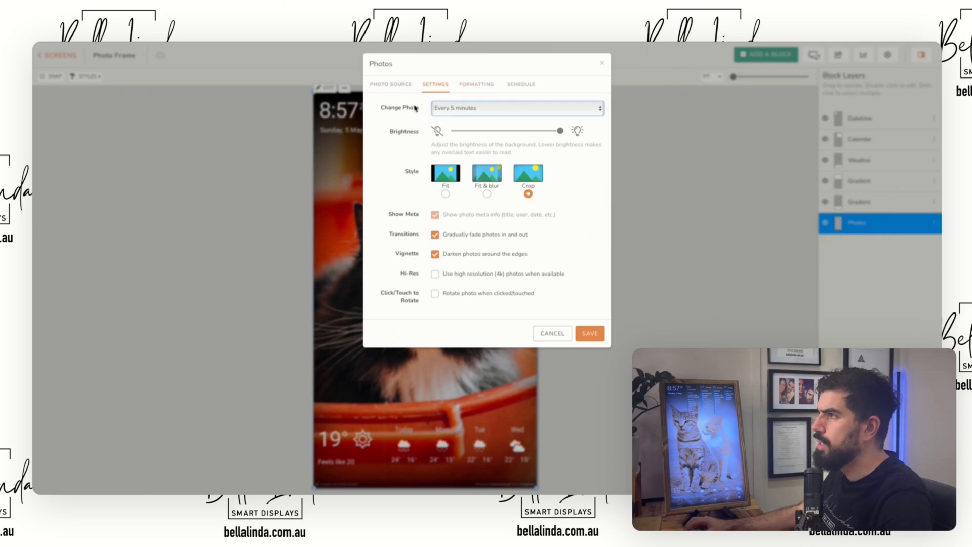
{"action": "mouse_move", "coordinate": [462, 82]}
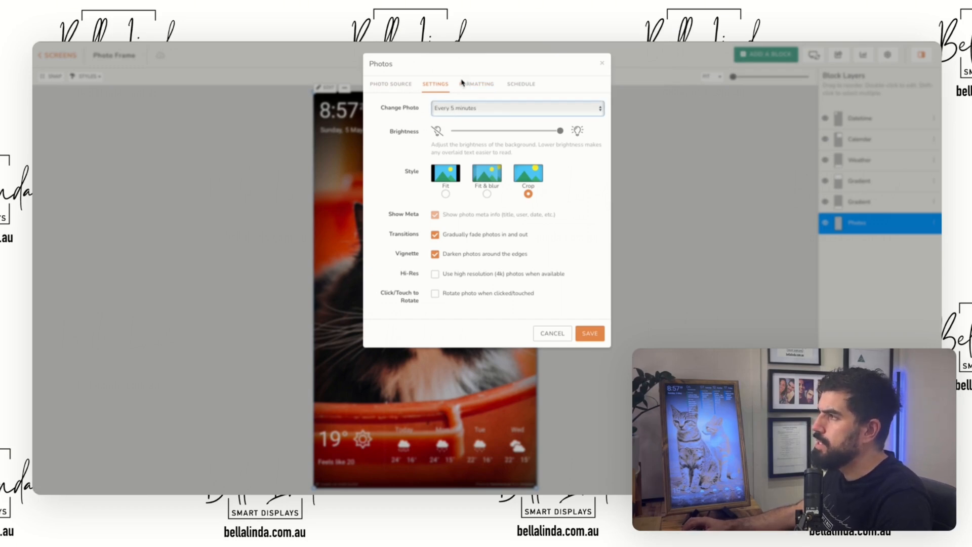
{"action": "mouse_move", "coordinate": [468, 68]}
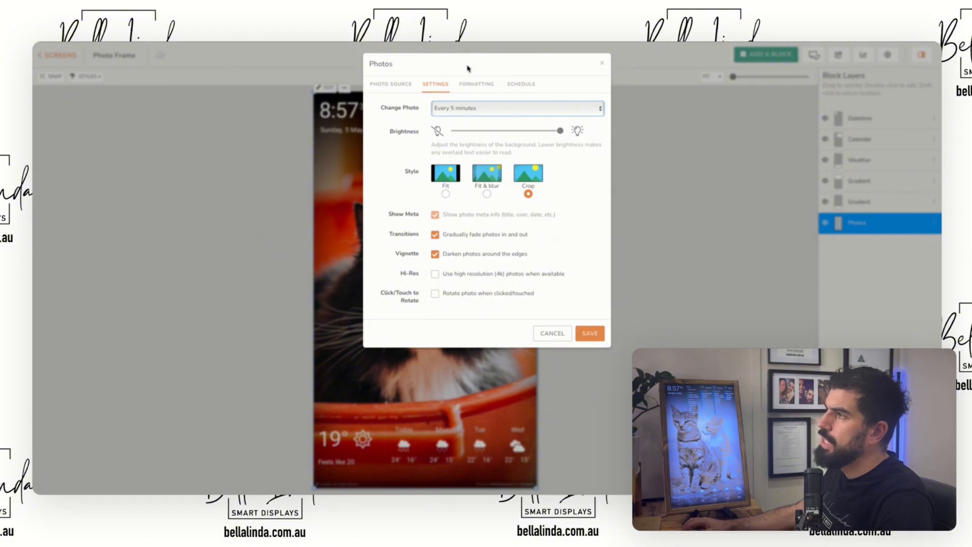
{"action": "left_click", "coordinate": [516, 107]}
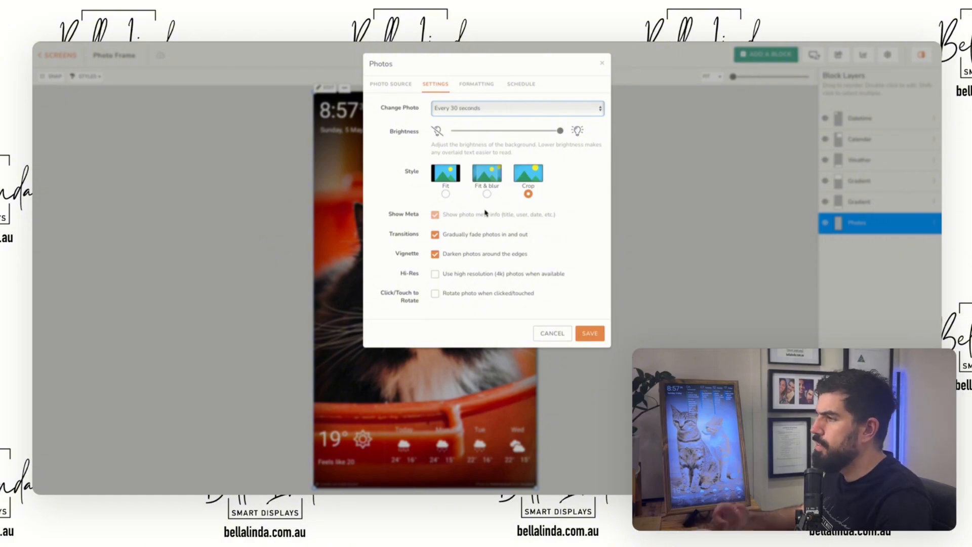
{"action": "mouse_move", "coordinate": [459, 235]}
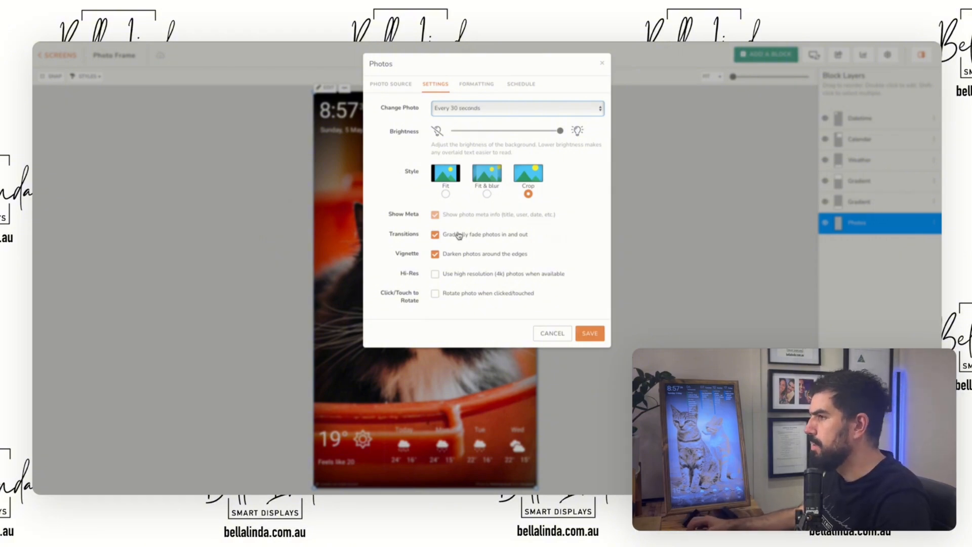
{"action": "left_click", "coordinate": [589, 334]}
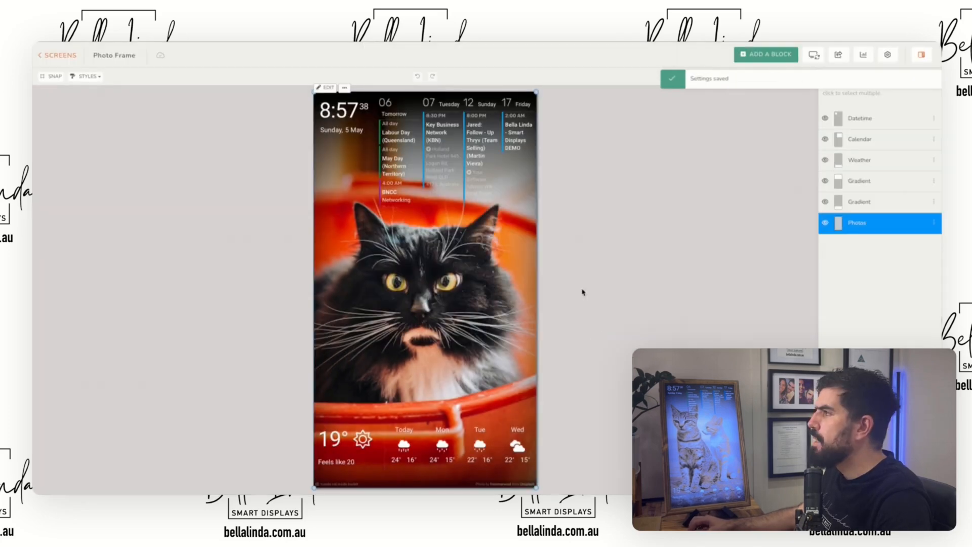
{"action": "left_click", "coordinate": [766, 55]}
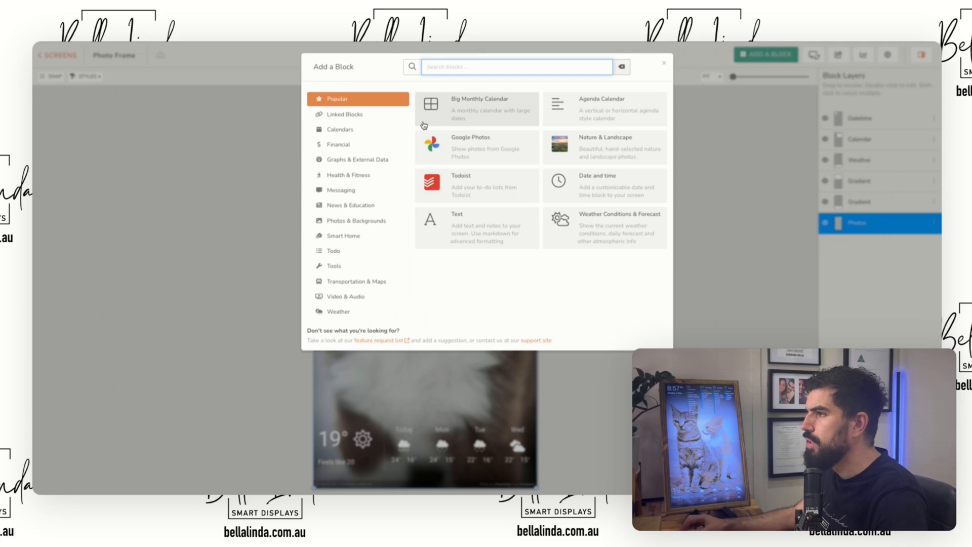
Add a Text block from Tools reading 'Subscribe to my YouTube Channel' and save it
{"action": "left_click", "coordinate": [334, 265]}
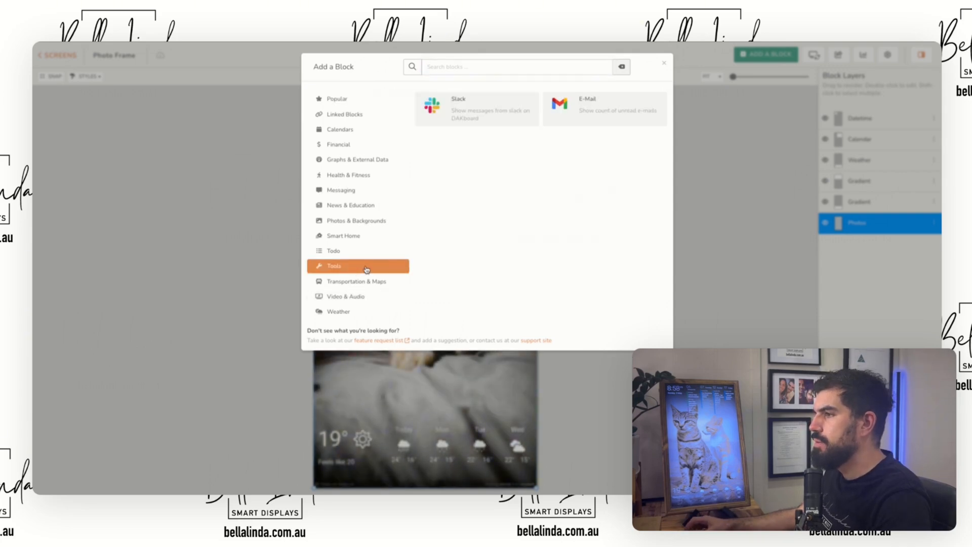
{"action": "left_click", "coordinate": [664, 63]}
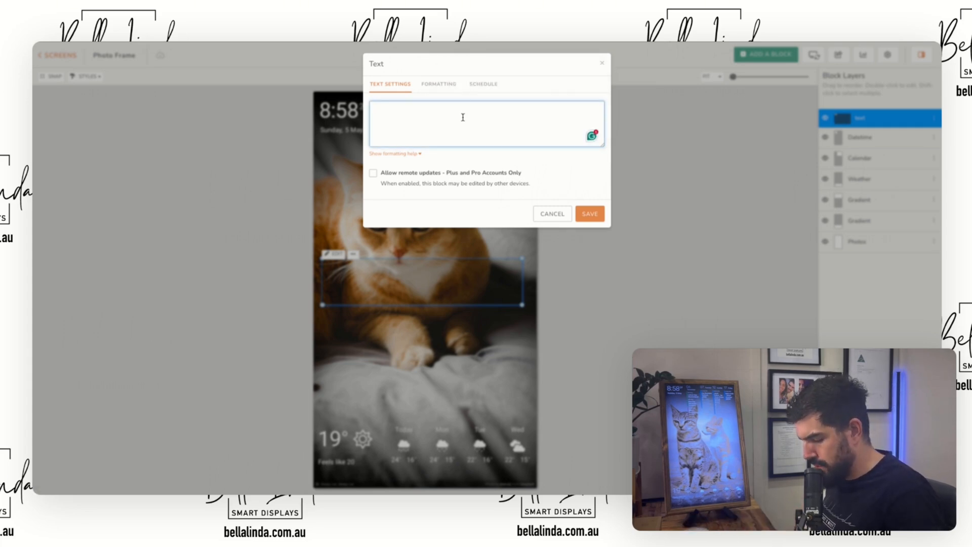
{"action": "type", "text": "Subscribe to my YouTube Channel"}
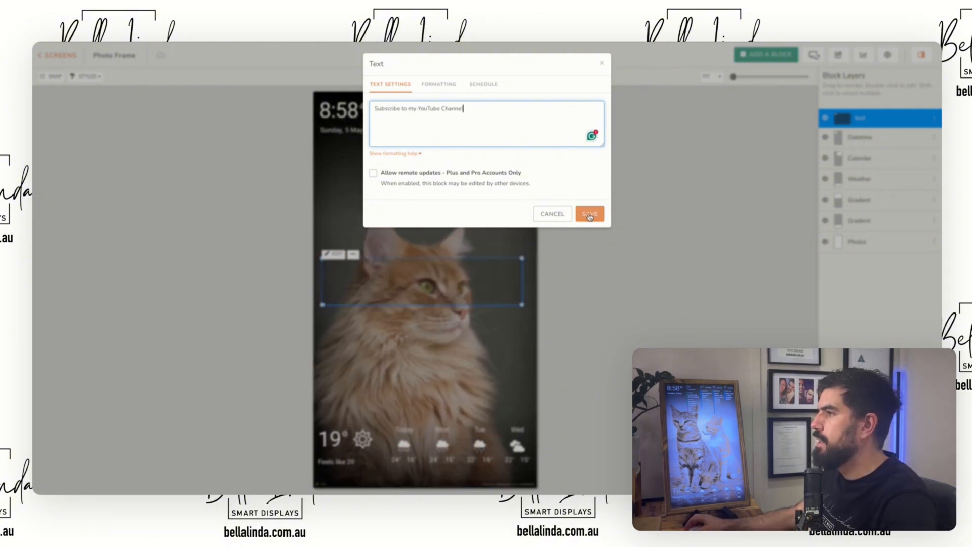
{"action": "left_click", "coordinate": [589, 213]}
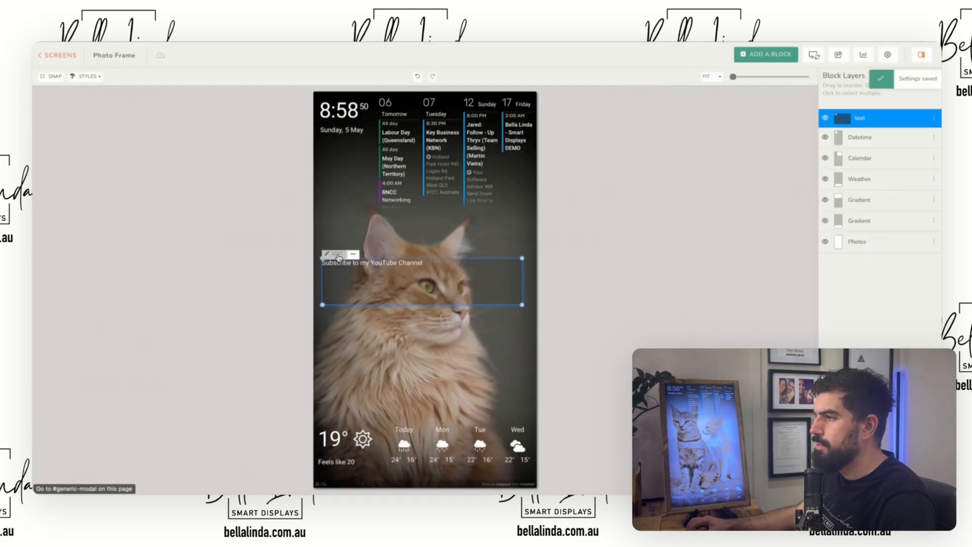
Centre the subscribe text at size 48 in Oswald, save, and push to connected displays
{"action": "left_click", "coordinate": [330, 254]}
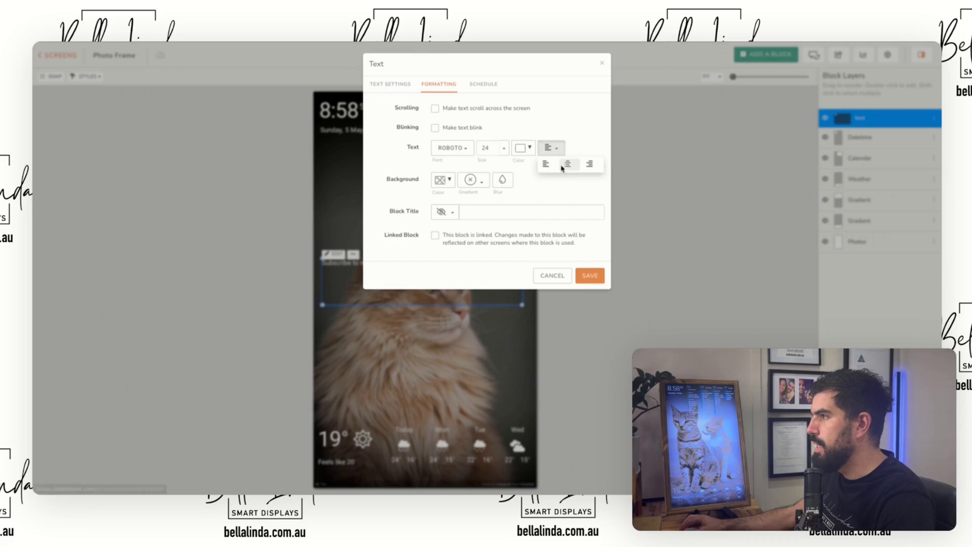
{"action": "left_click", "coordinate": [503, 148]}
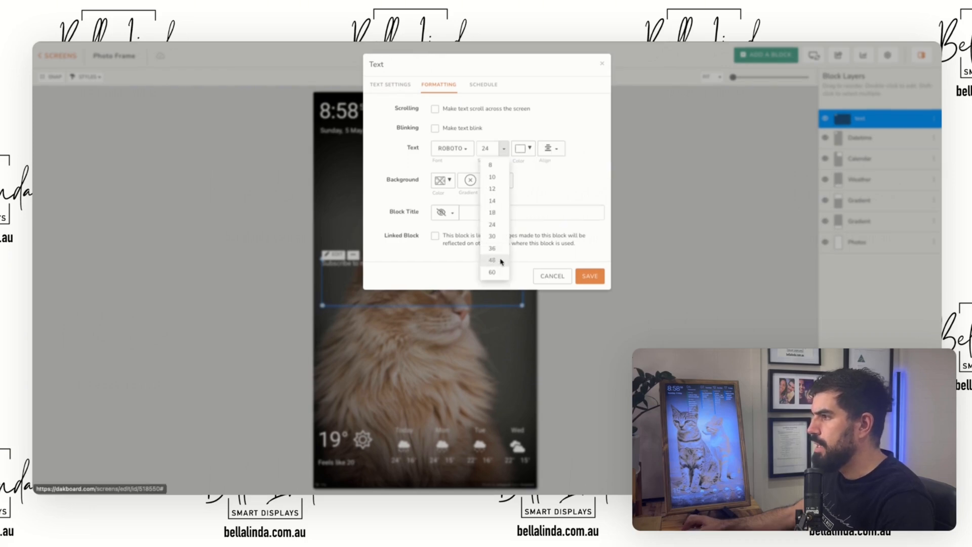
{"action": "left_click", "coordinate": [492, 259]}
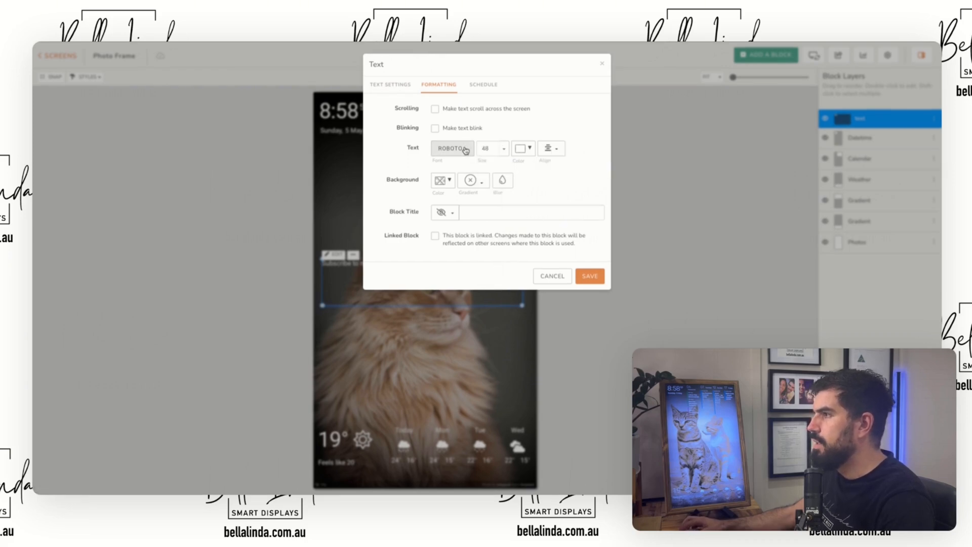
{"action": "left_click", "coordinate": [451, 148]}
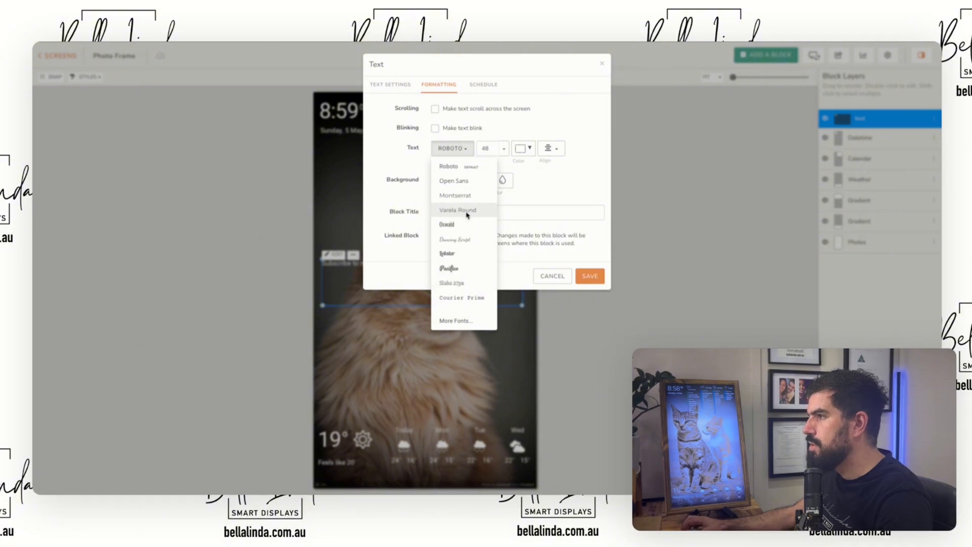
{"action": "left_click", "coordinate": [447, 224]}
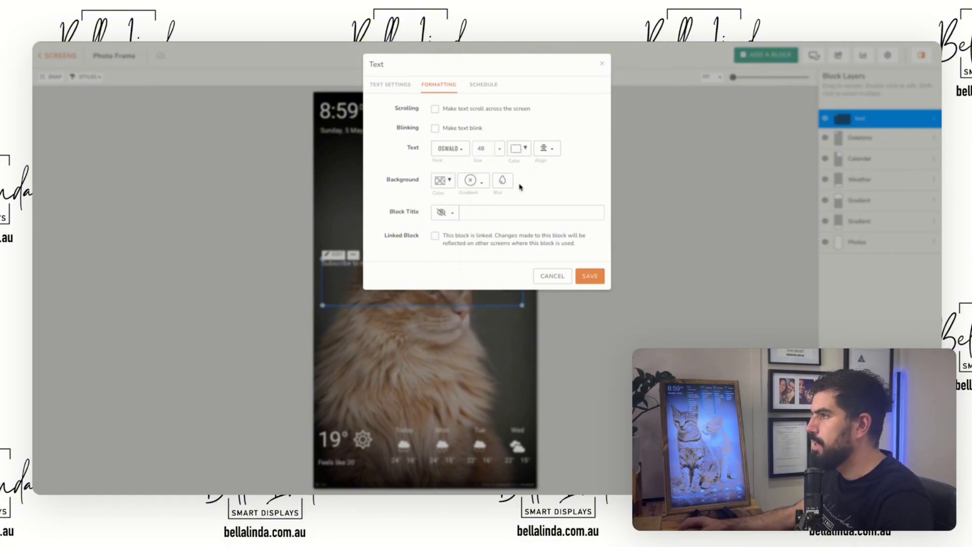
{"action": "left_click", "coordinate": [590, 276]}
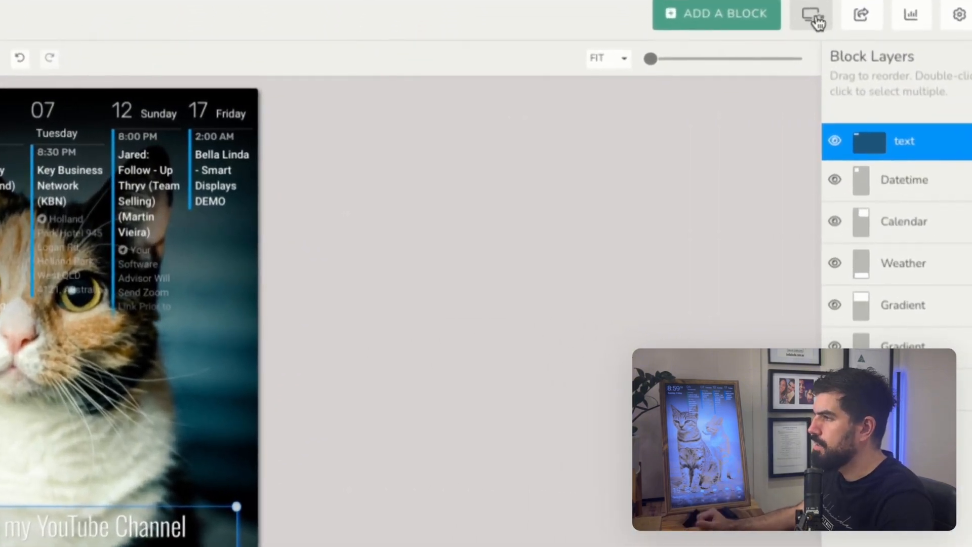
{"action": "left_click", "coordinate": [808, 13]}
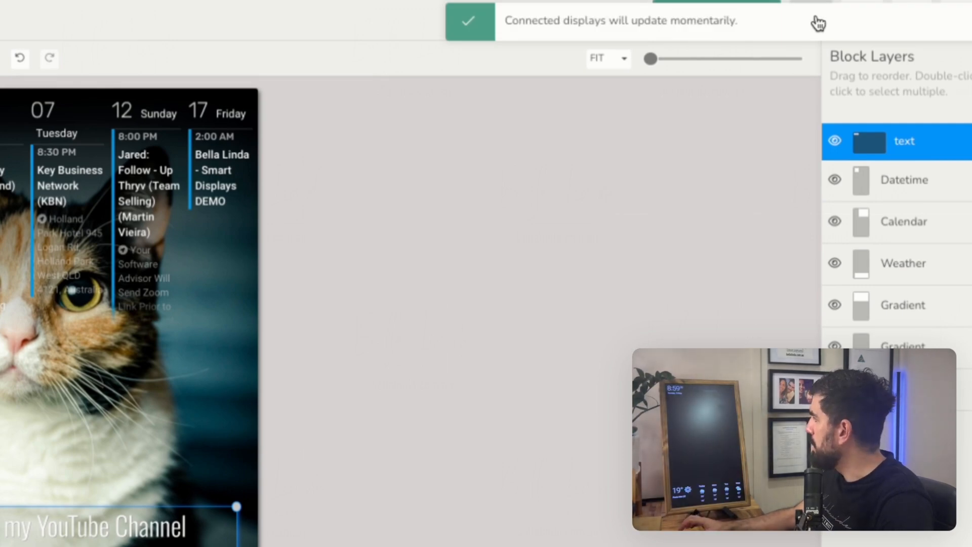